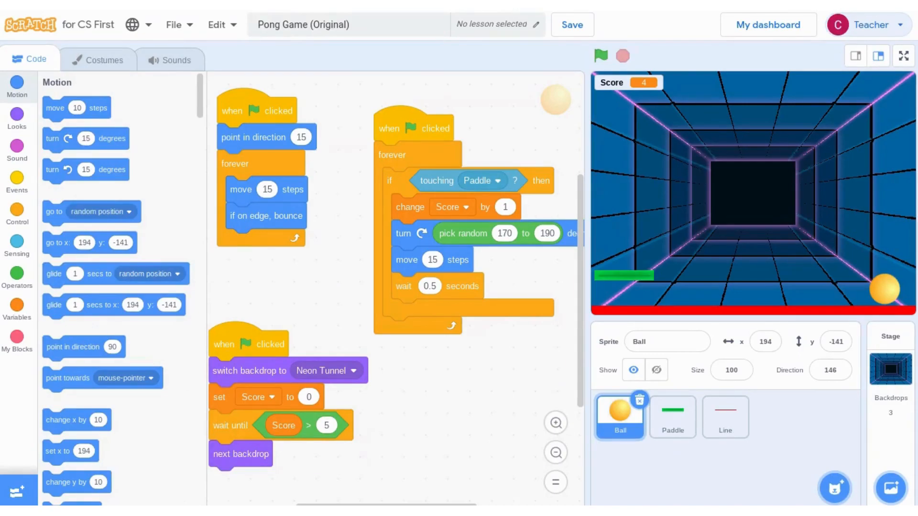
mouse_move(559, 105)
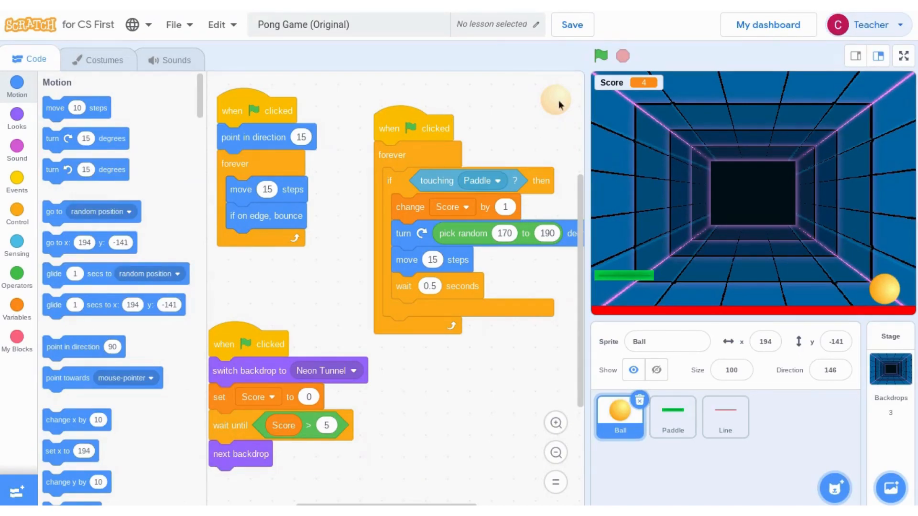
Run the Pong game until Score passes 5 and the backdrop switches to Galaxy.
left_click(599, 56)
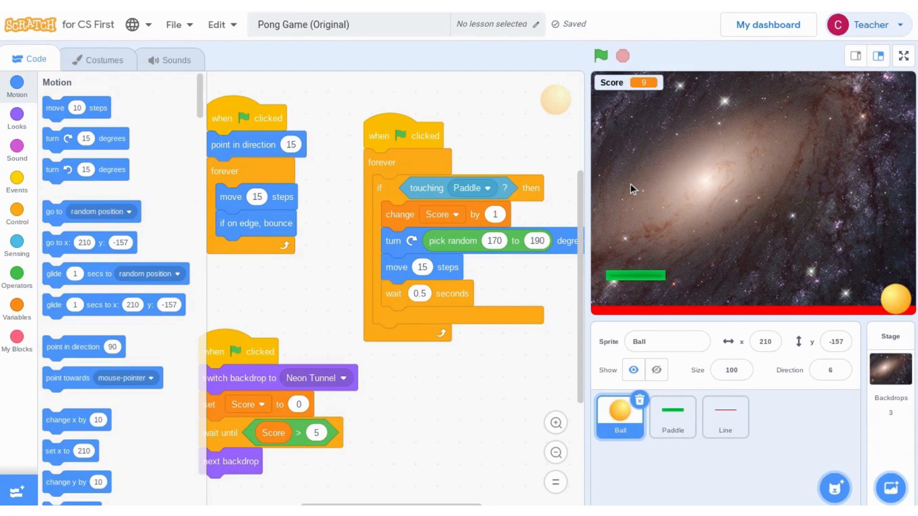
left_click(600, 56)
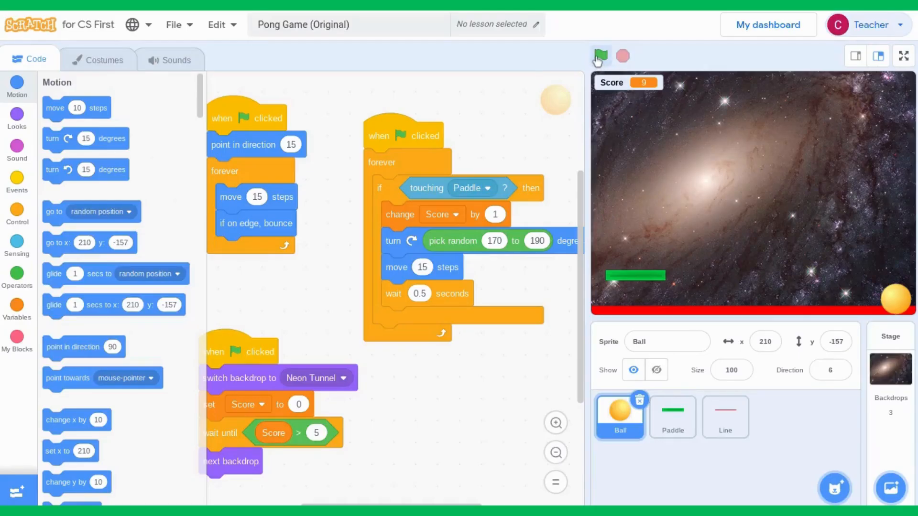
Restart the game on Neon Tunnel with Score 0 and move the ball to the top of the stage.
left_click(600, 57)
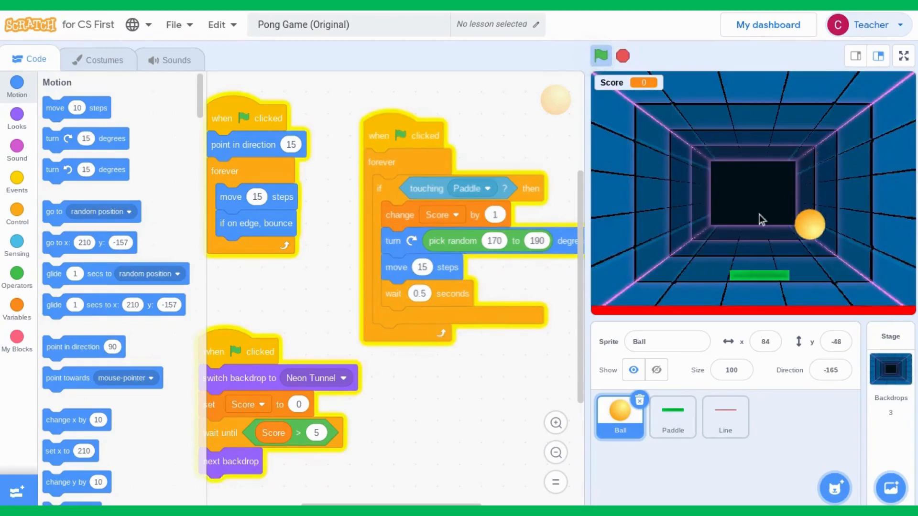
left_click(600, 56)
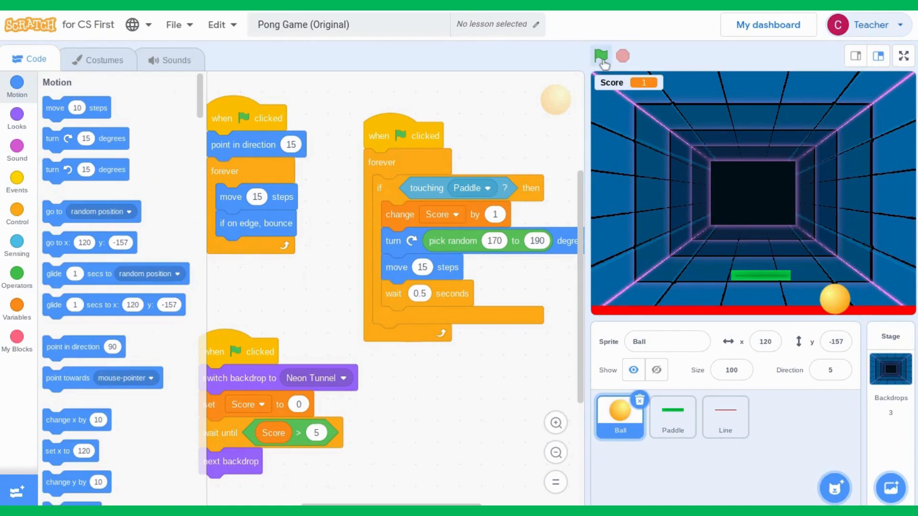
left_click(602, 57)
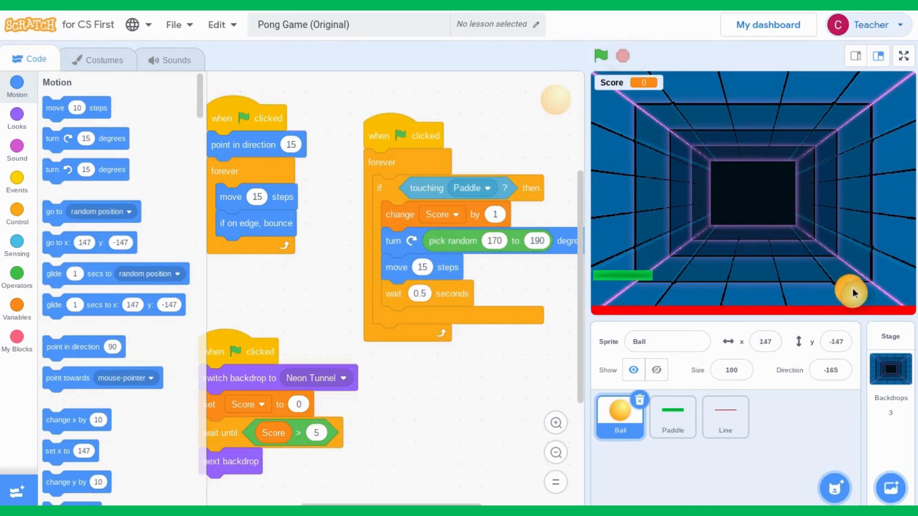
left_click_drag(852, 293, 629, 108)
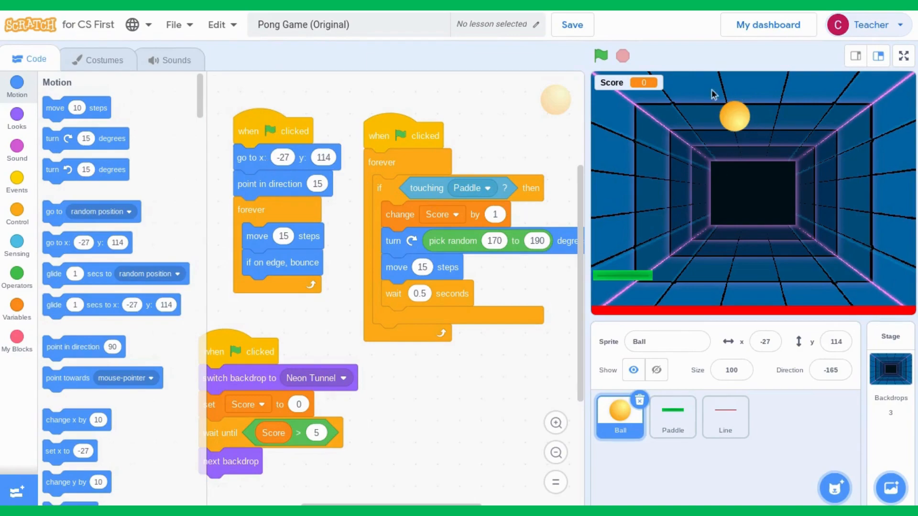
mouse_move(781, 112)
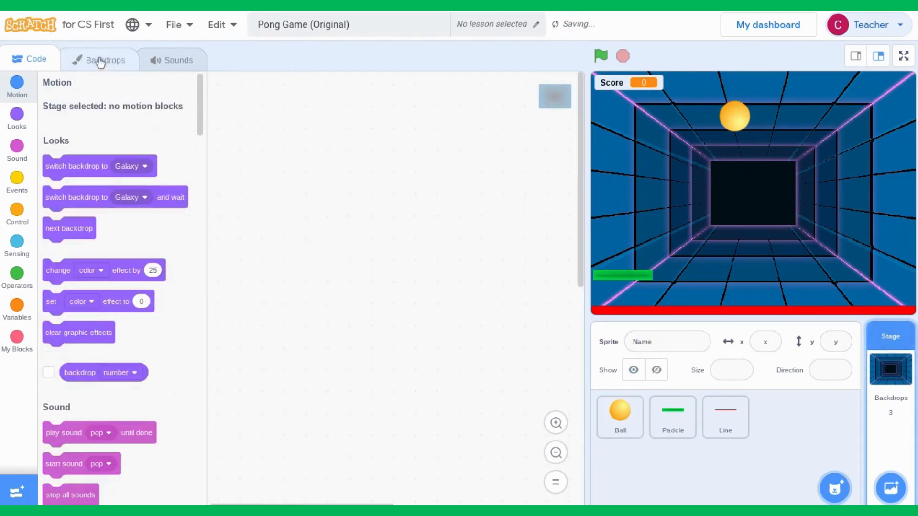
Add the Canyon backdrop from the library as the Stage's fourth backdrop.
left_click(106, 59)
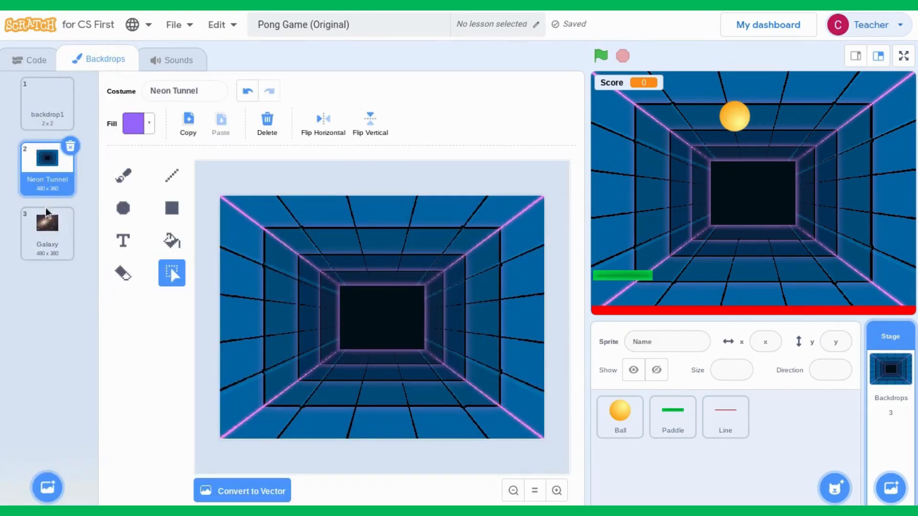
left_click(47, 232)
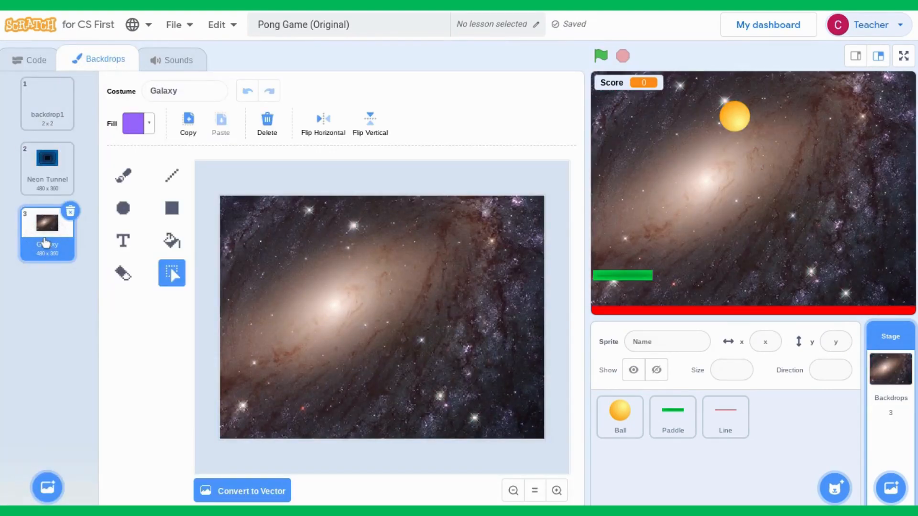
left_click(47, 487)
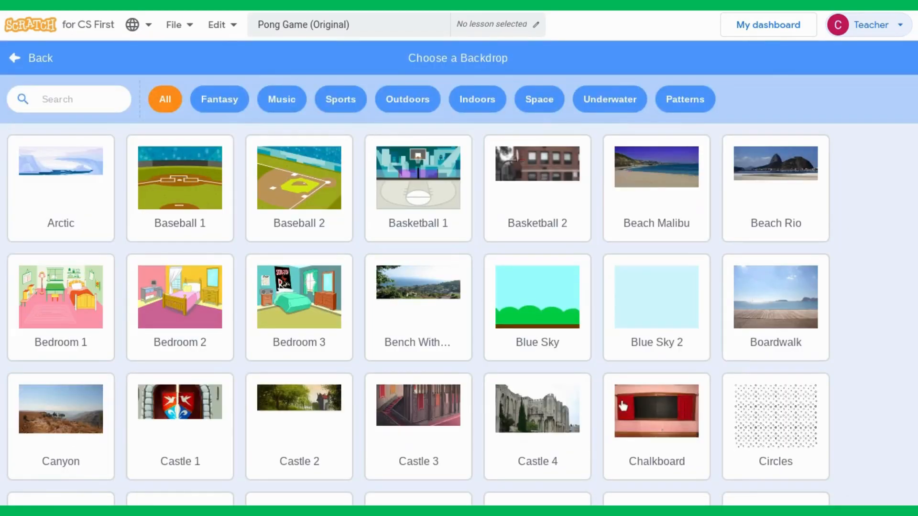
scroll("down", 3)
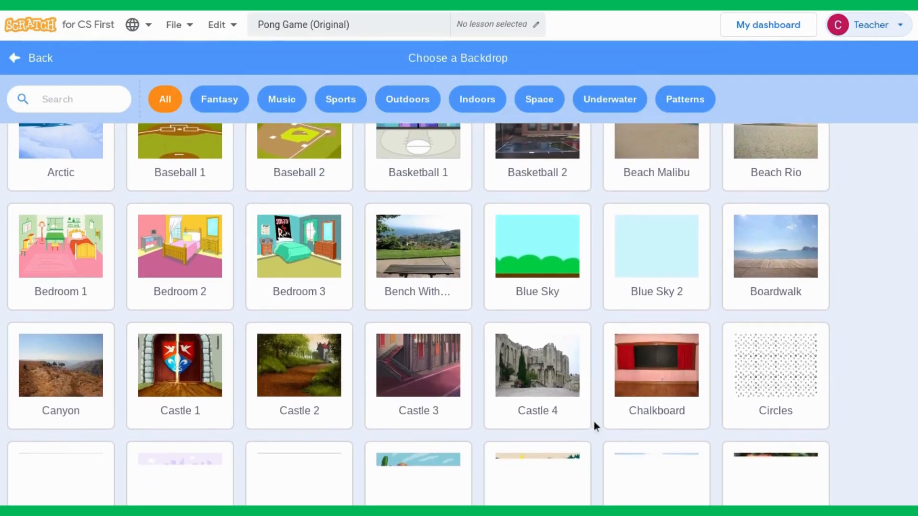
scroll("down", 3)
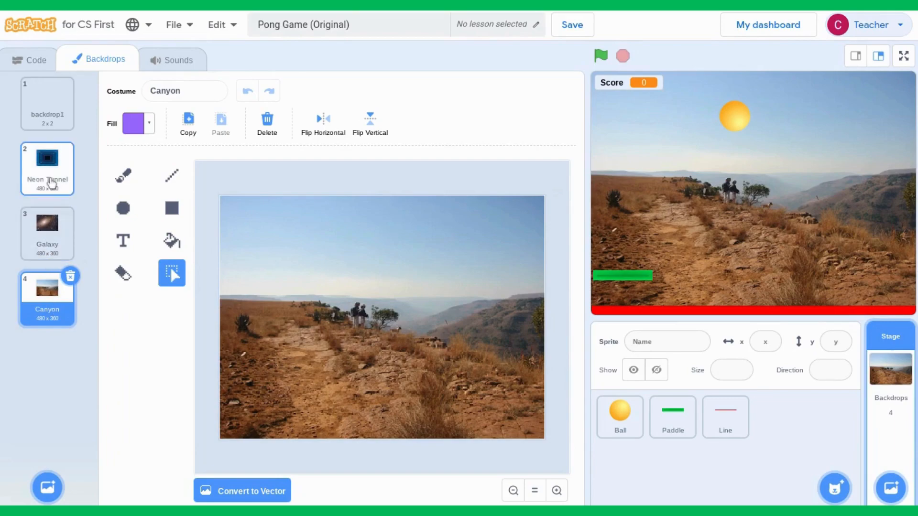
left_click(47, 229)
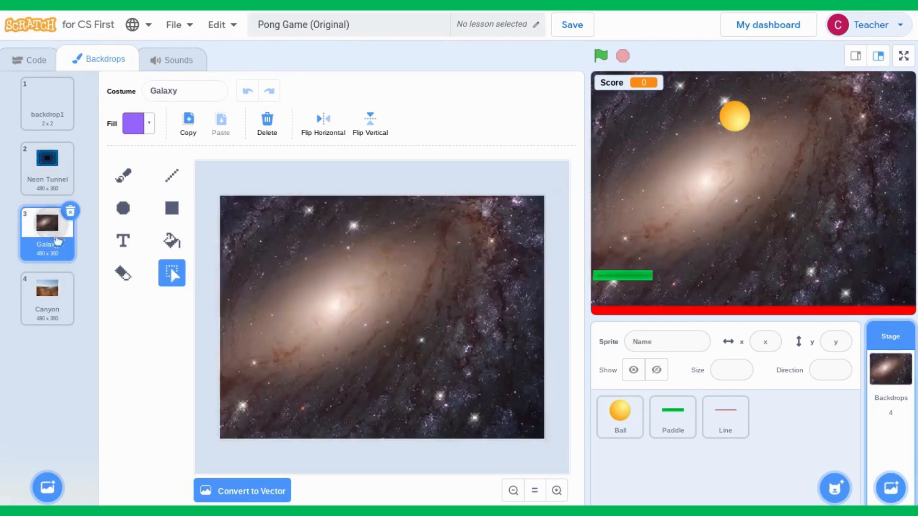
left_click(46, 299)
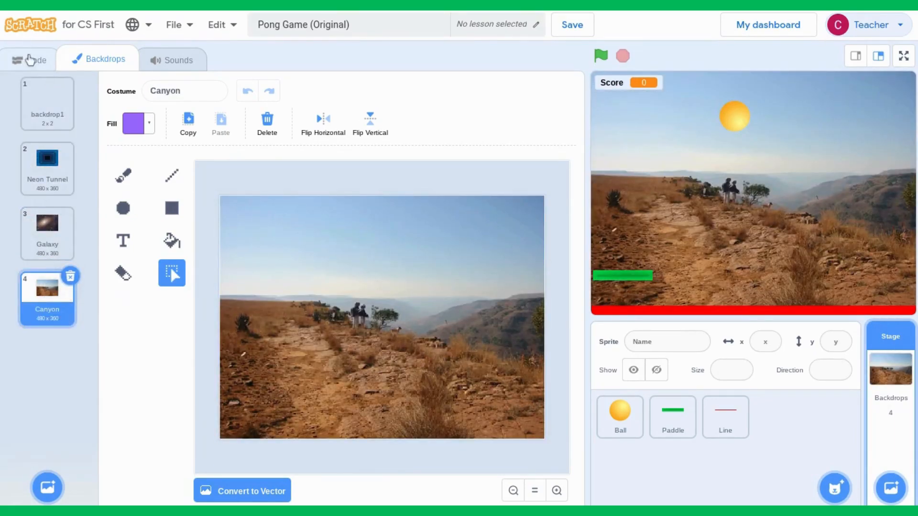
Replace the Ball's 'next backdrop' block with 'switch backdrop to Galaxy'.
left_click(36, 59)
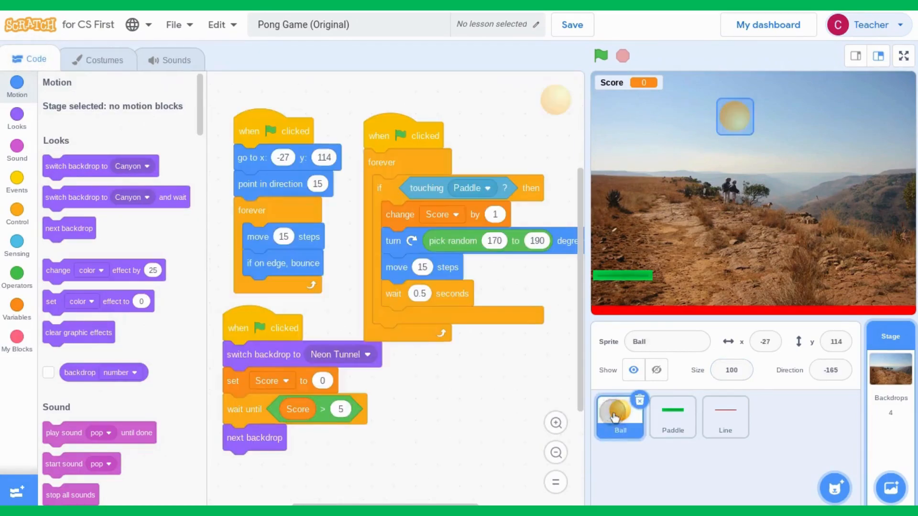
left_click(18, 87)
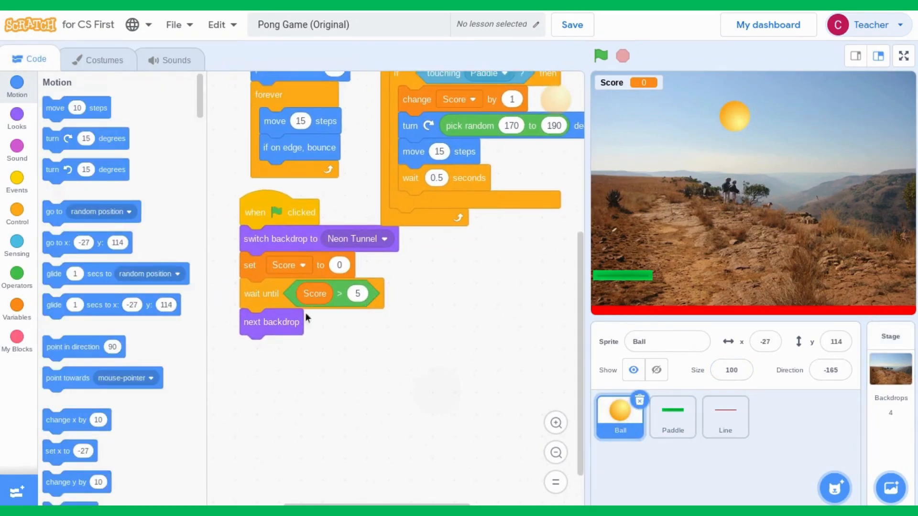
left_click_drag(270, 322, 138, 308)
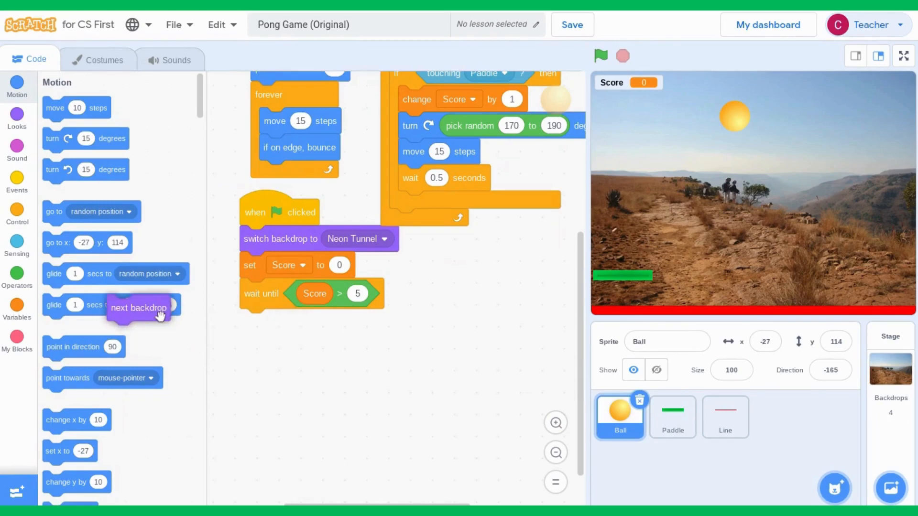
left_click(18, 116)
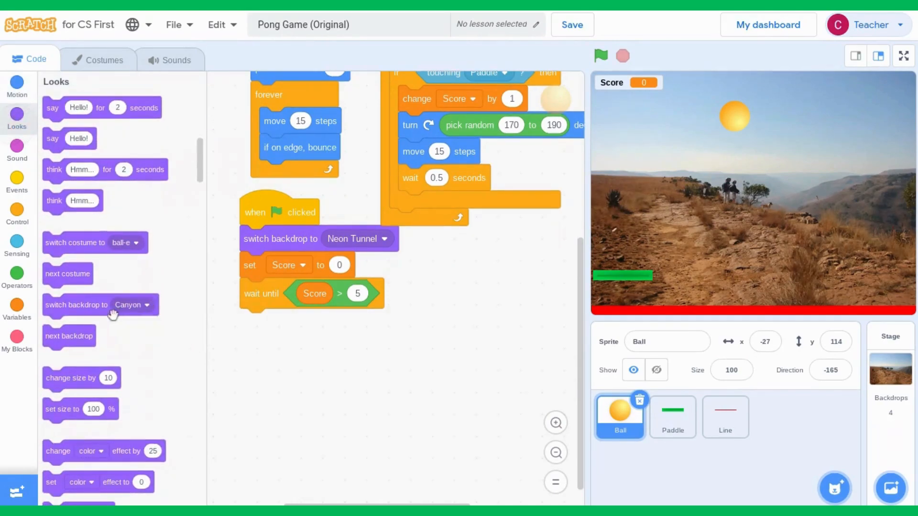
left_click(347, 322)
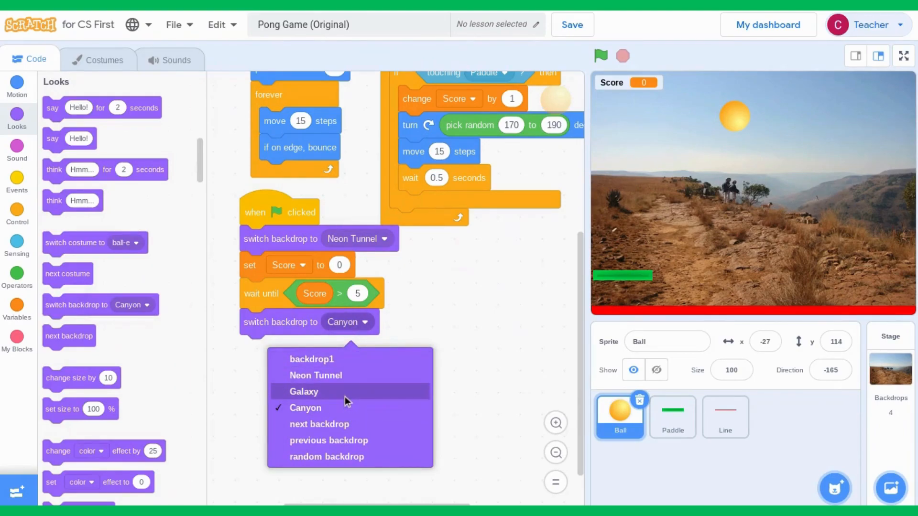
left_click(303, 392)
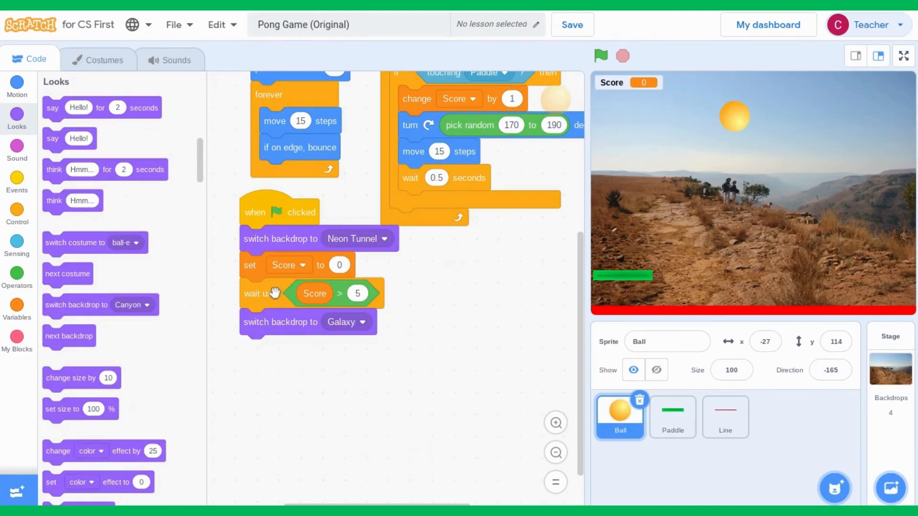
mouse_move(21, 174)
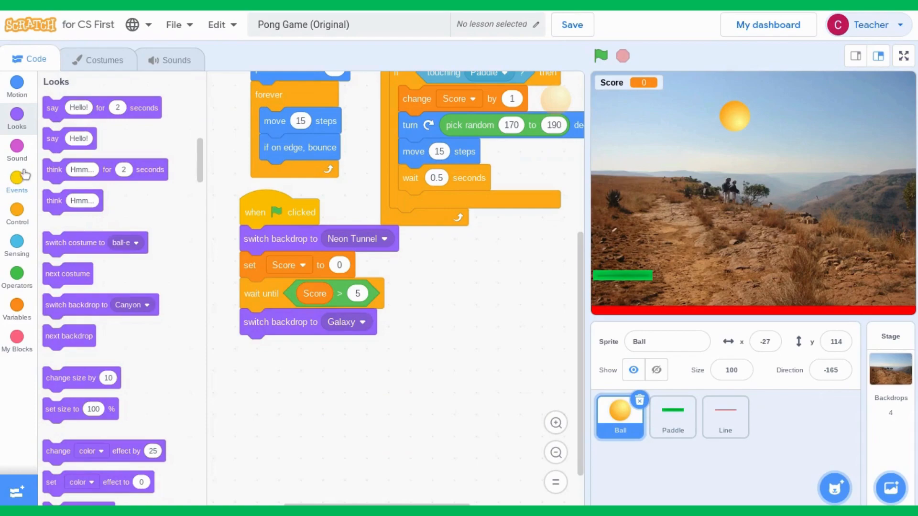
Add 'wait until Score > 10' then 'switch backdrop to Canyon', and start the game.
left_click(17, 176)
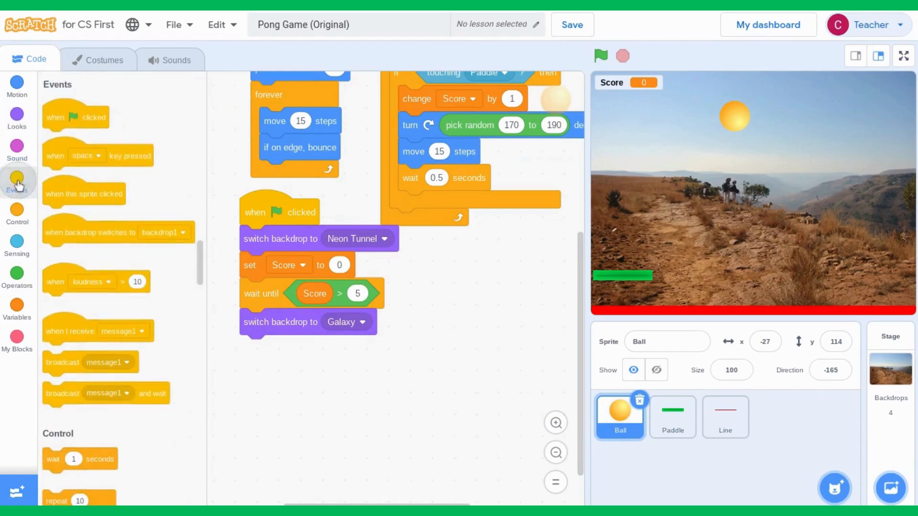
scroll("down", 3)
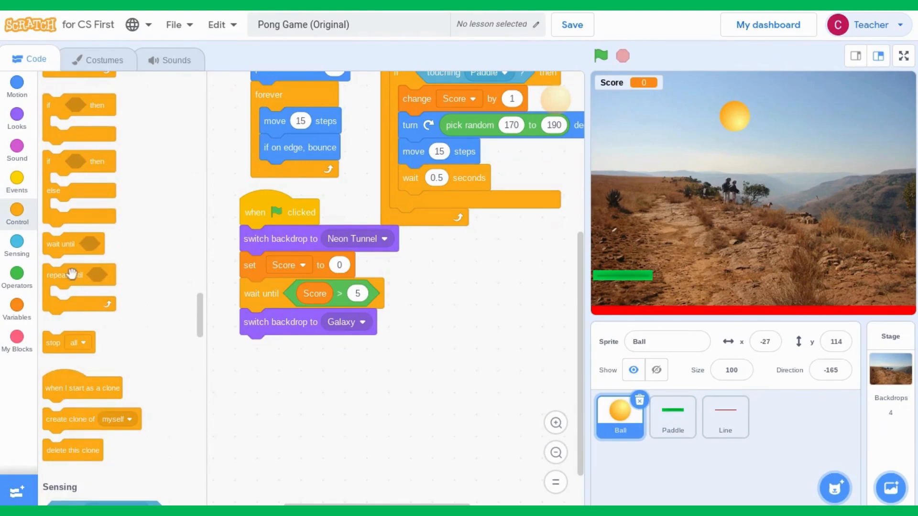
left_click_drag(70, 244, 261, 349)
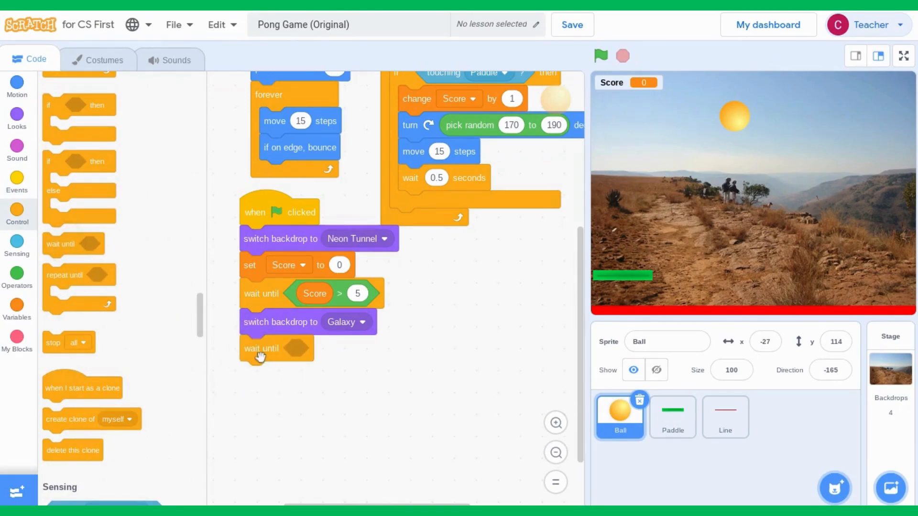
left_click(17, 276)
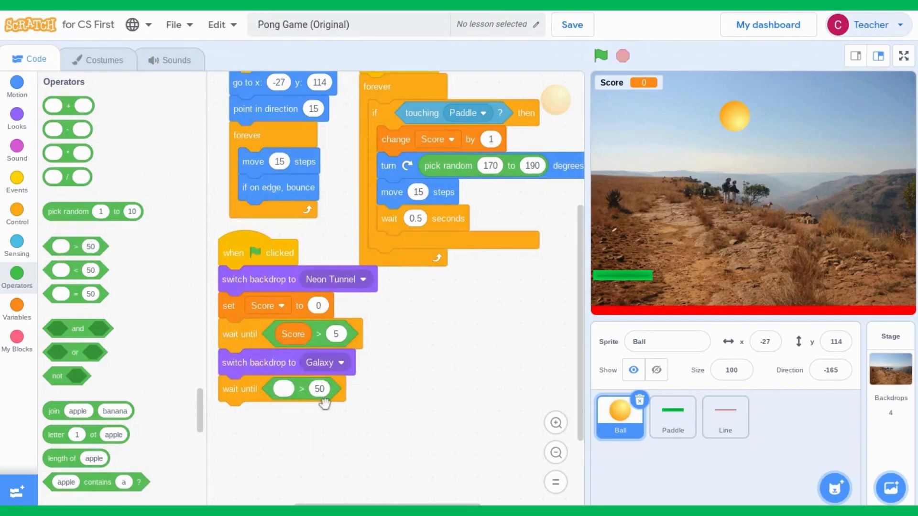
left_click(319, 389)
type("10")
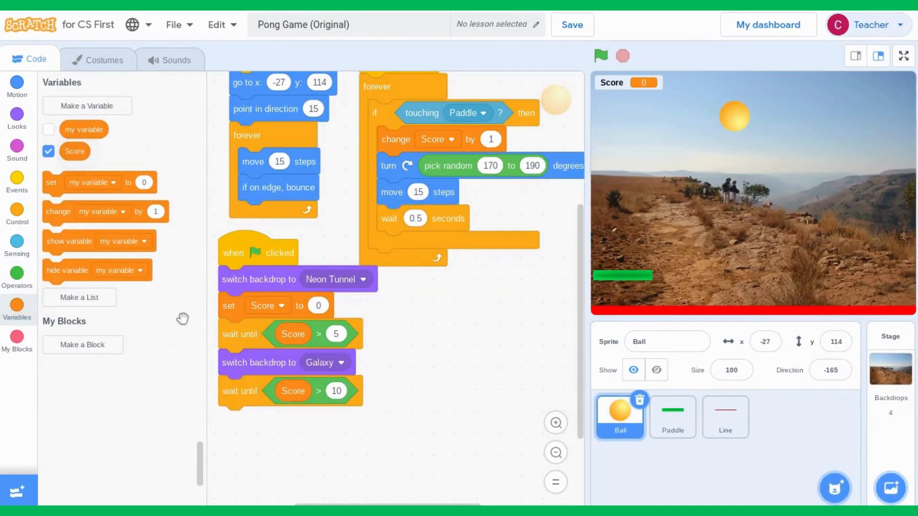
left_click(17, 115)
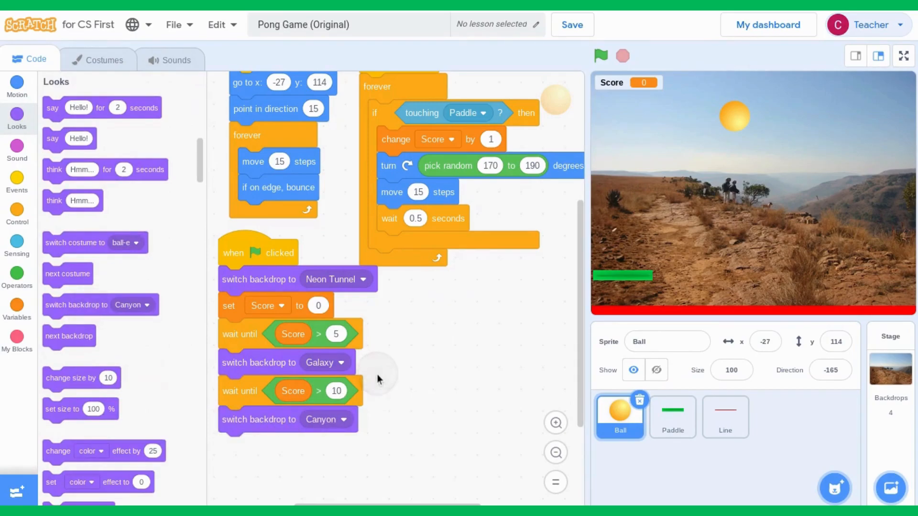
left_click(599, 56)
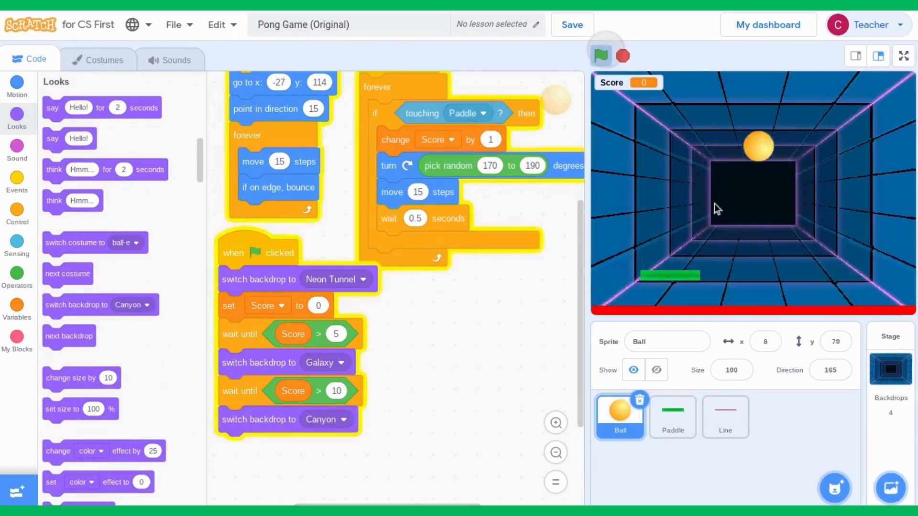
Play the game up to Score 10 on Galaxy, then select the Stage.
left_click(600, 55)
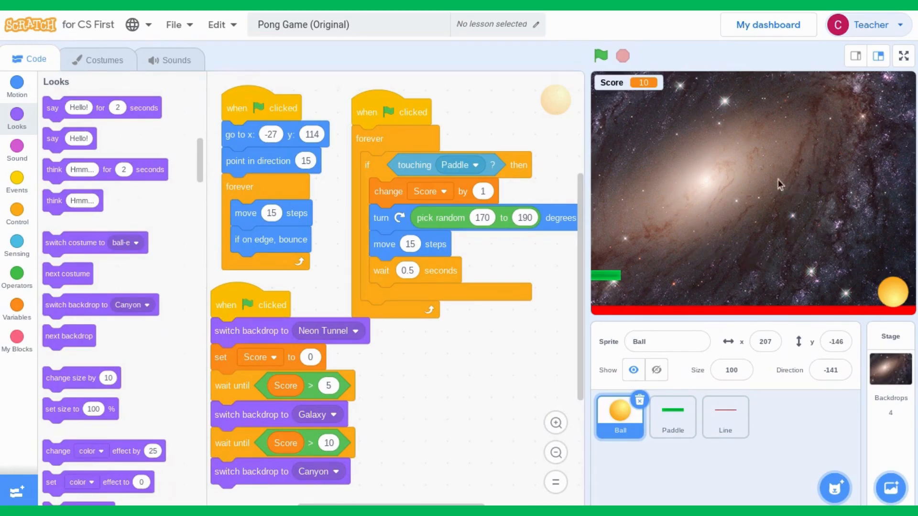
mouse_move(867, 301)
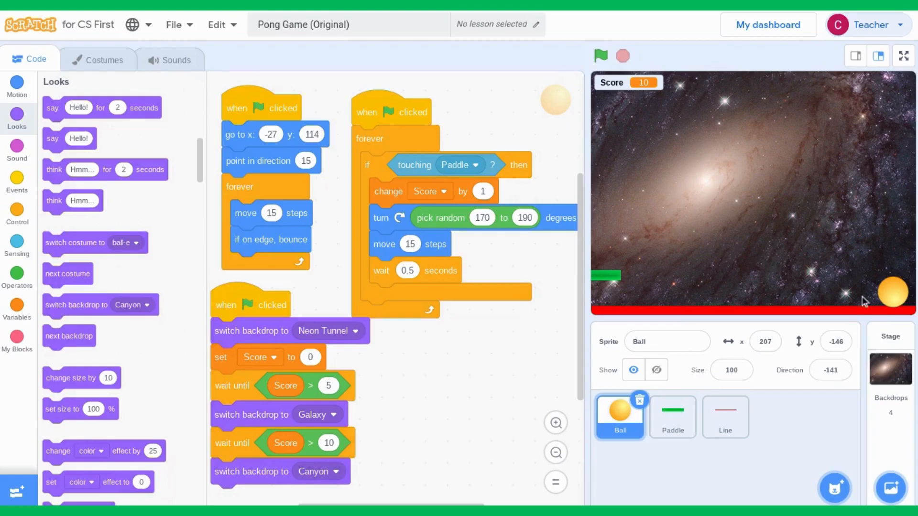
left_click(890, 357)
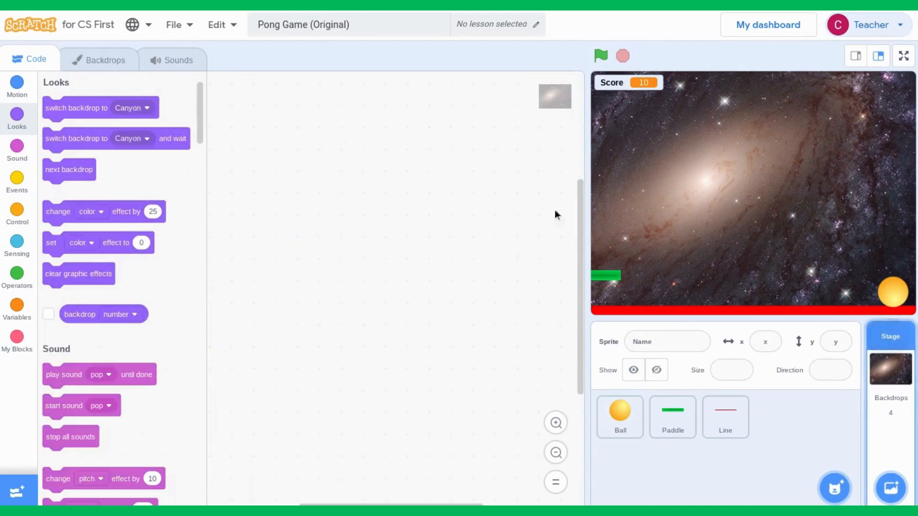
Add Blue Sky 2 as a fifth backdrop and shift its fill colour toward red.
left_click(105, 60)
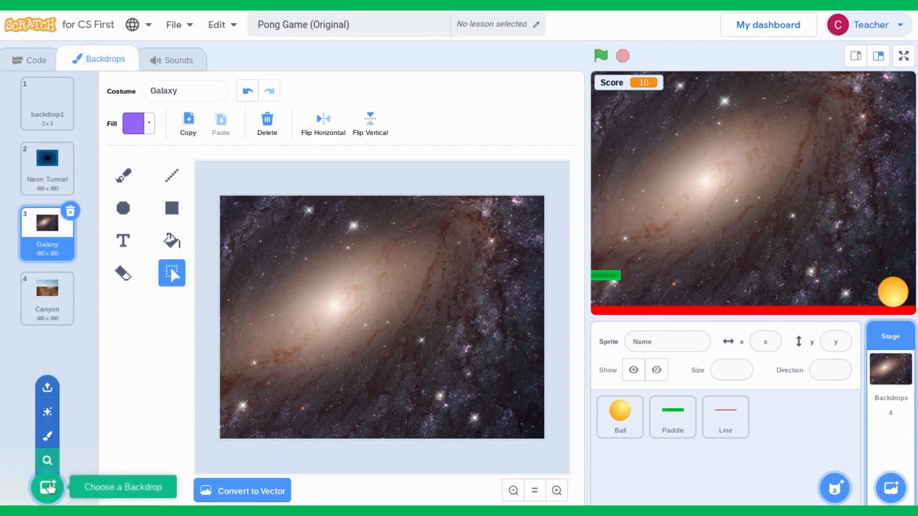
left_click(46, 487)
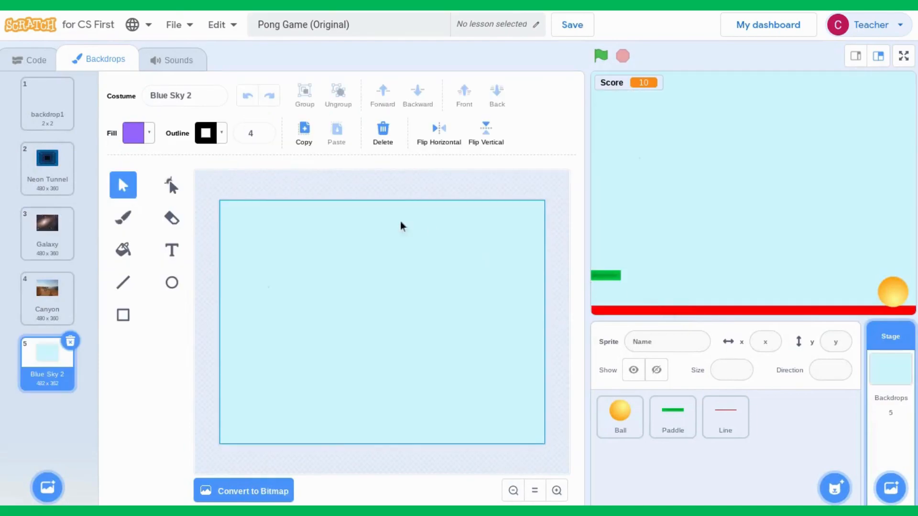
mouse_move(227, 265)
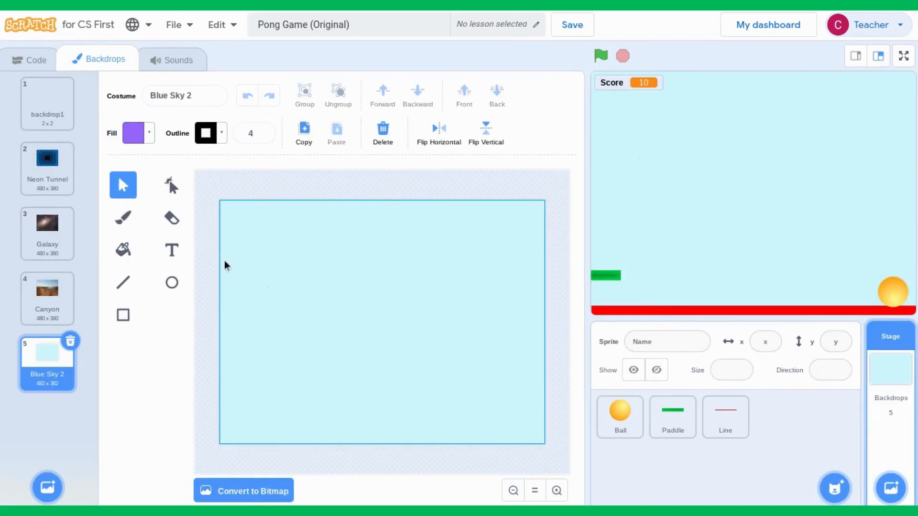
left_click(123, 249)
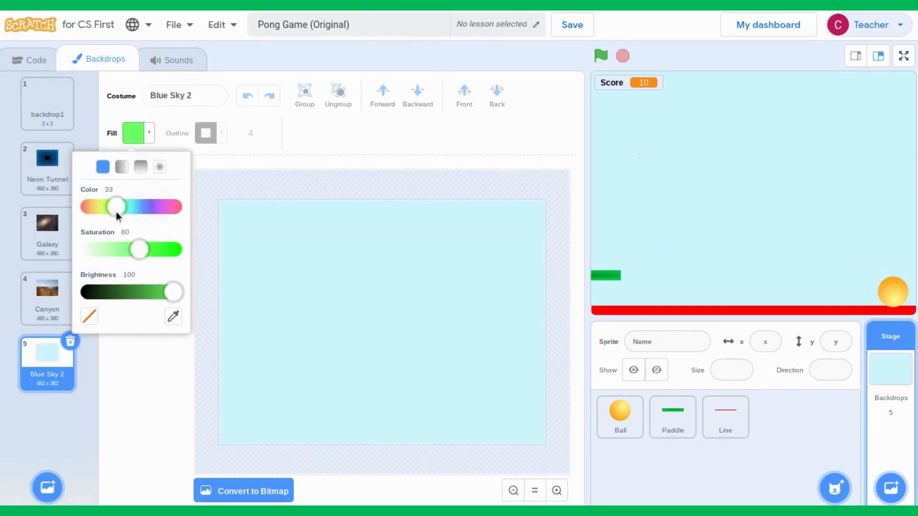
left_click_drag(115, 206, 173, 207)
type("Game Over")
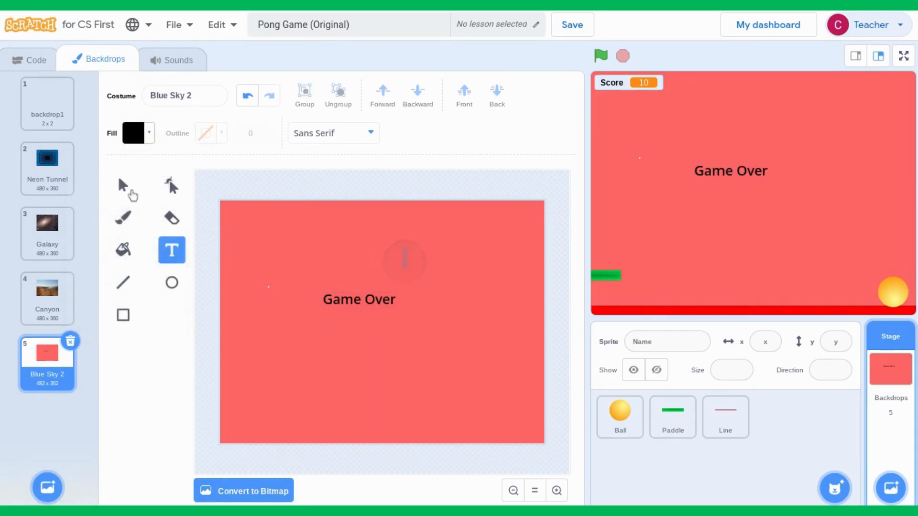
Centre the Game Over text and add black 'Try again!' text just below it.
left_click(124, 185)
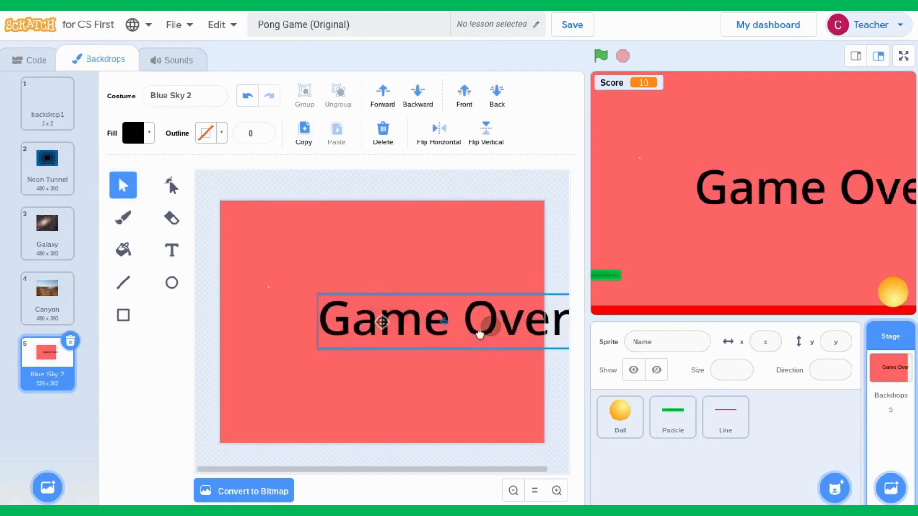
left_click_drag(469, 322, 381, 321)
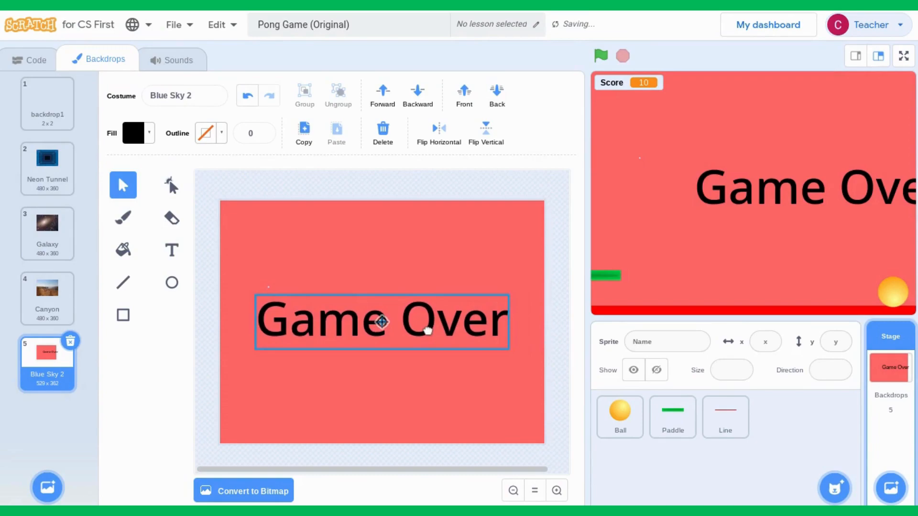
left_click(172, 249)
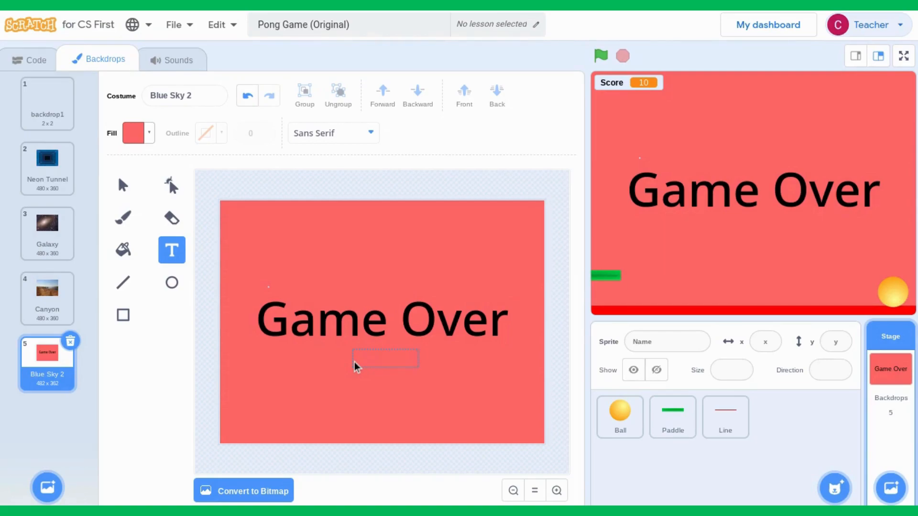
left_click(135, 132)
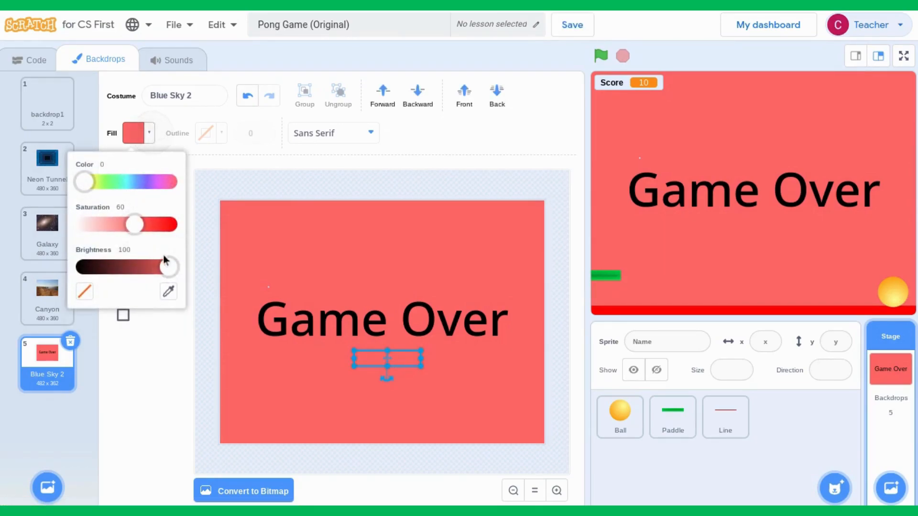
left_click_drag(167, 267, 83, 267)
type("TRy again!")
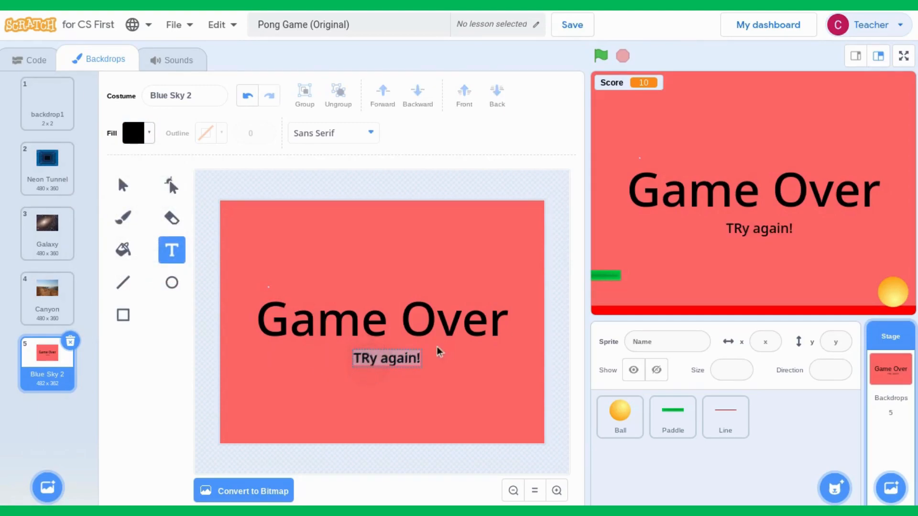
left_click(373, 358)
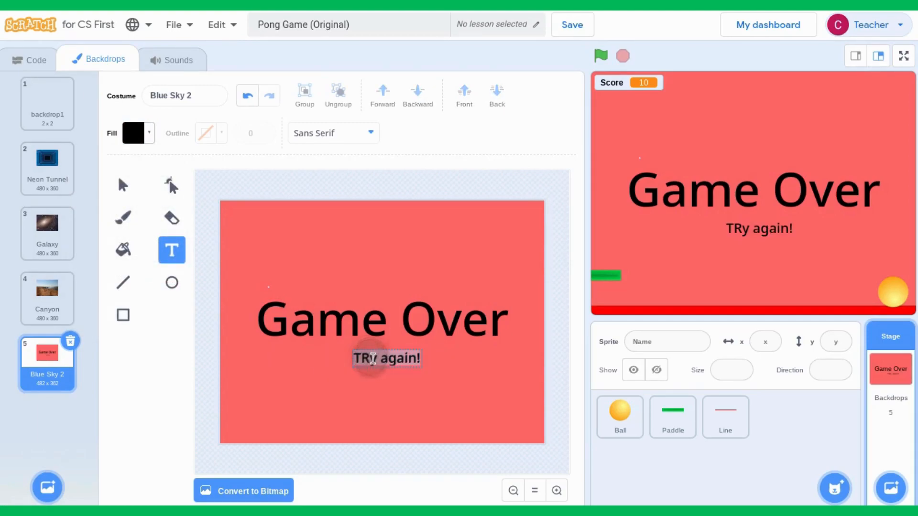
left_click(367, 359)
type("r")
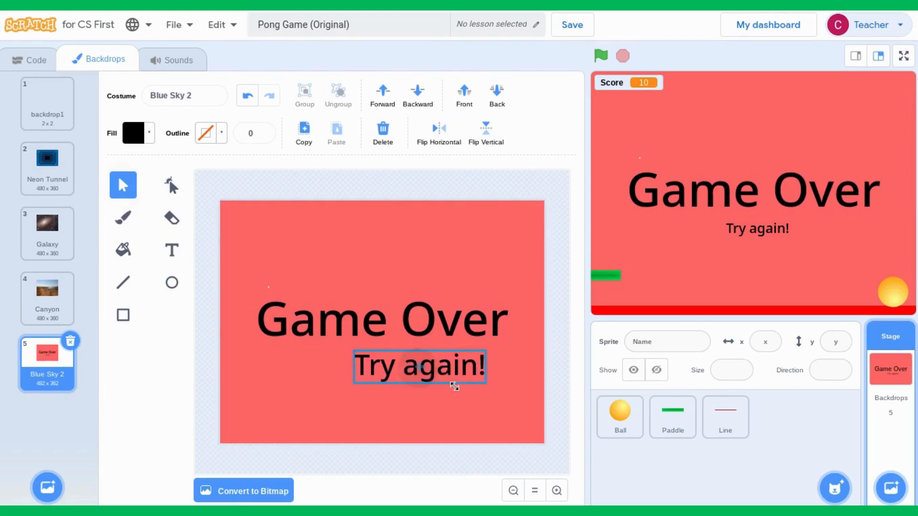
left_click_drag(420, 366, 386, 356)
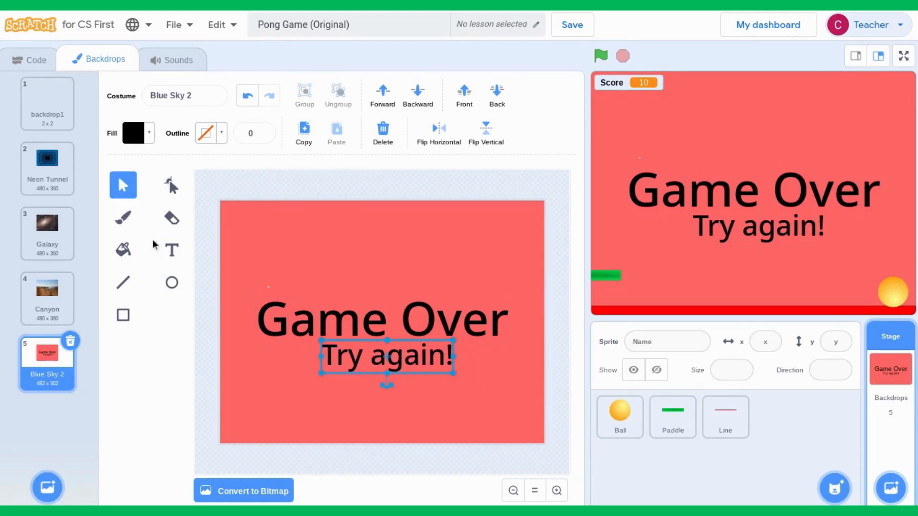
Rename the new backdrop 'Game Over' and select the Line sprite.
left_click(184, 96)
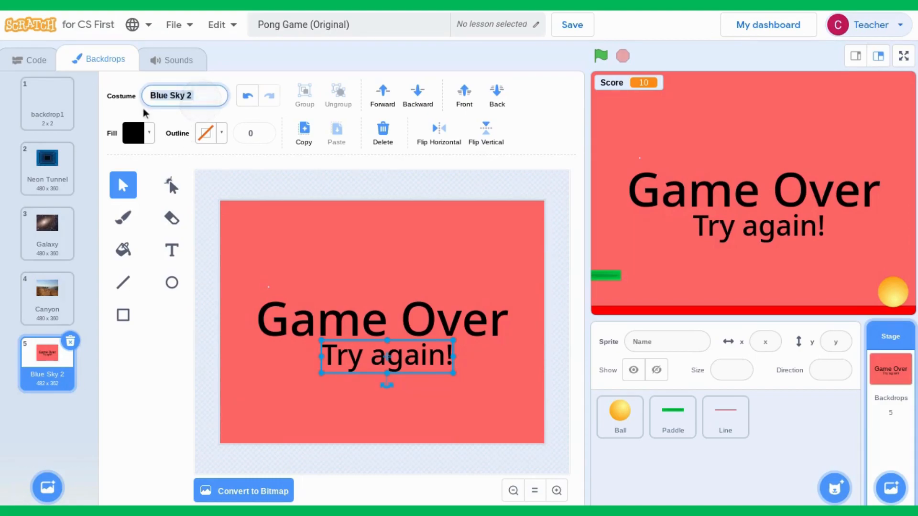
type("Game Over")
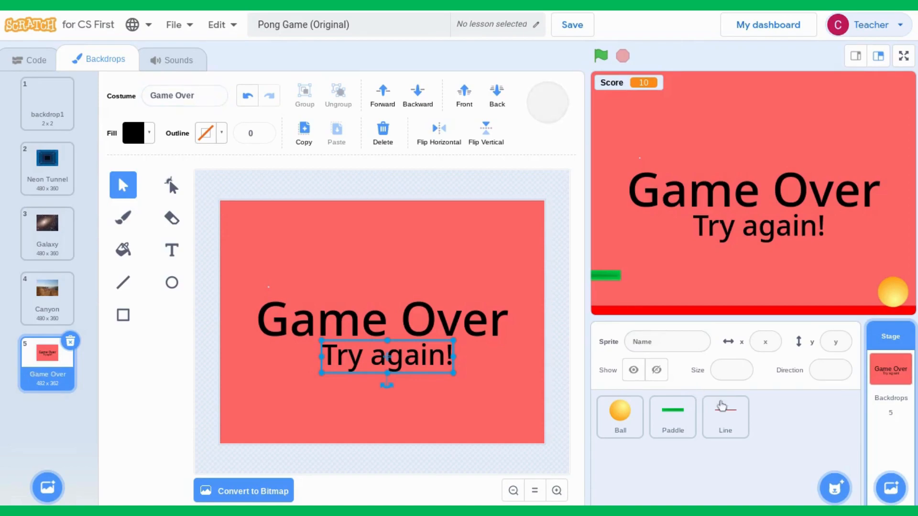
left_click(724, 417)
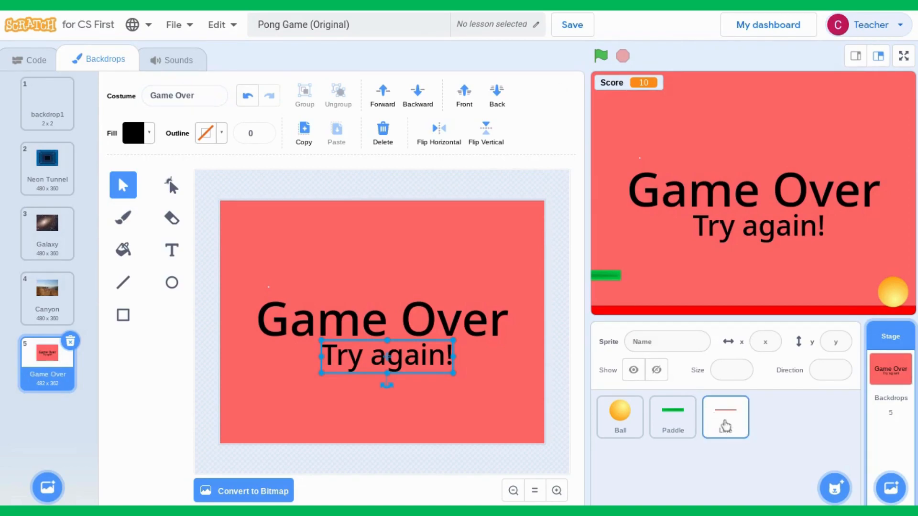
left_click(724, 417)
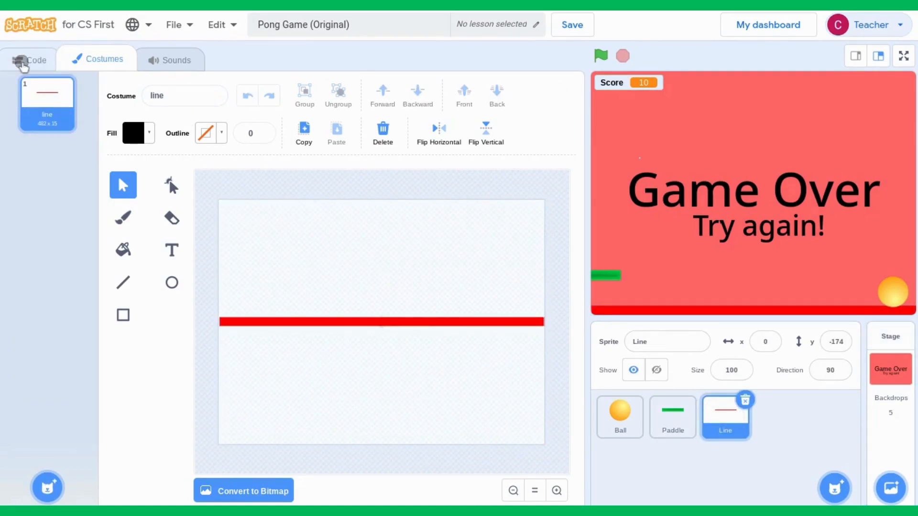
Make the Line's script switch to Game Over before stopping all, and test it.
left_click(31, 60)
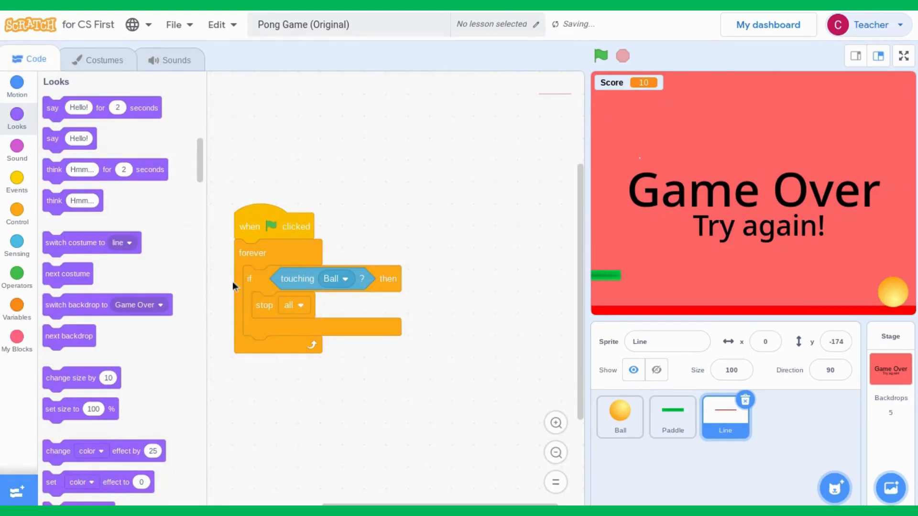
mouse_move(151, 251)
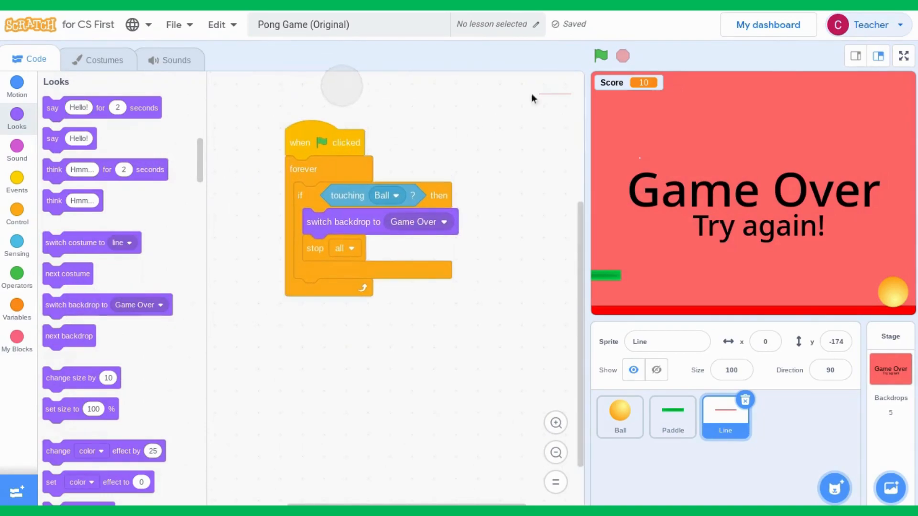
left_click(601, 57)
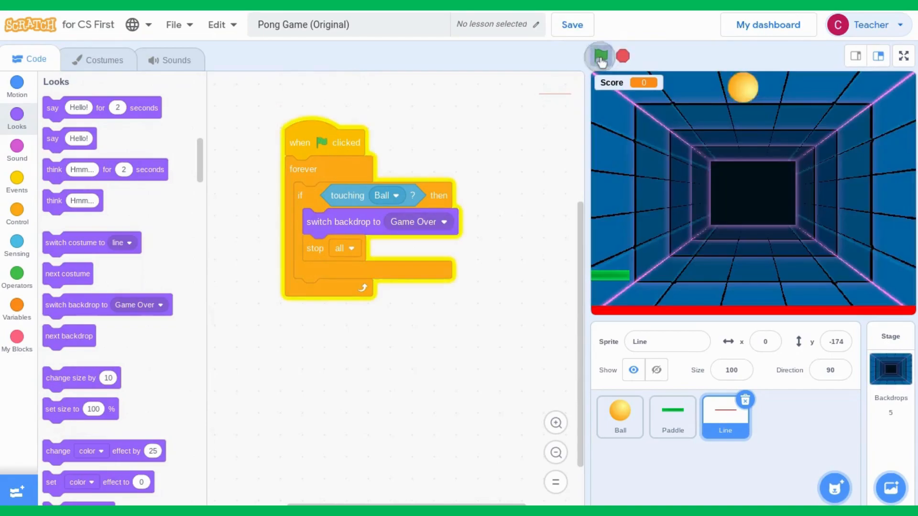
left_click(600, 57)
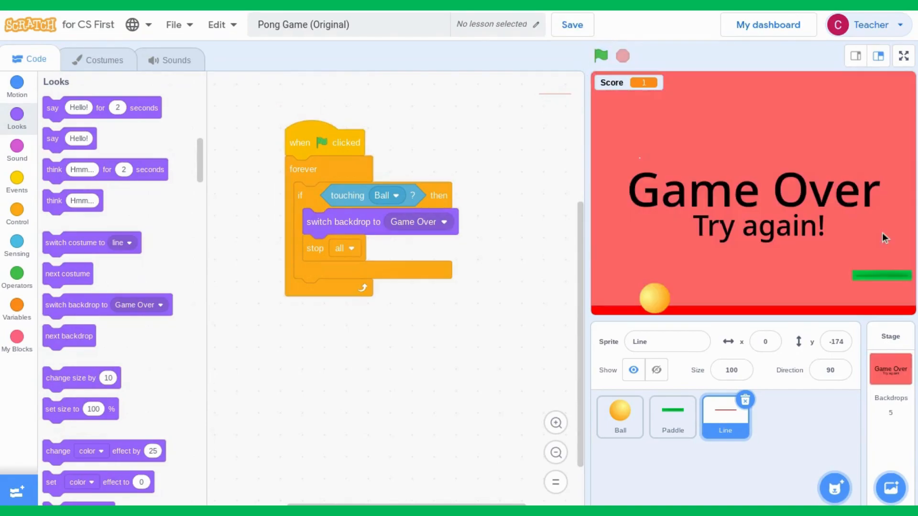
mouse_move(711, 202)
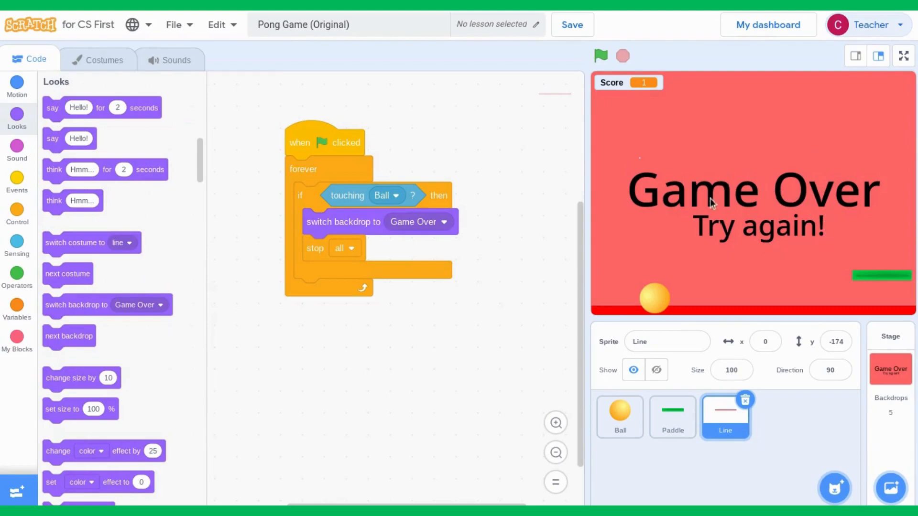
mouse_move(772, 224)
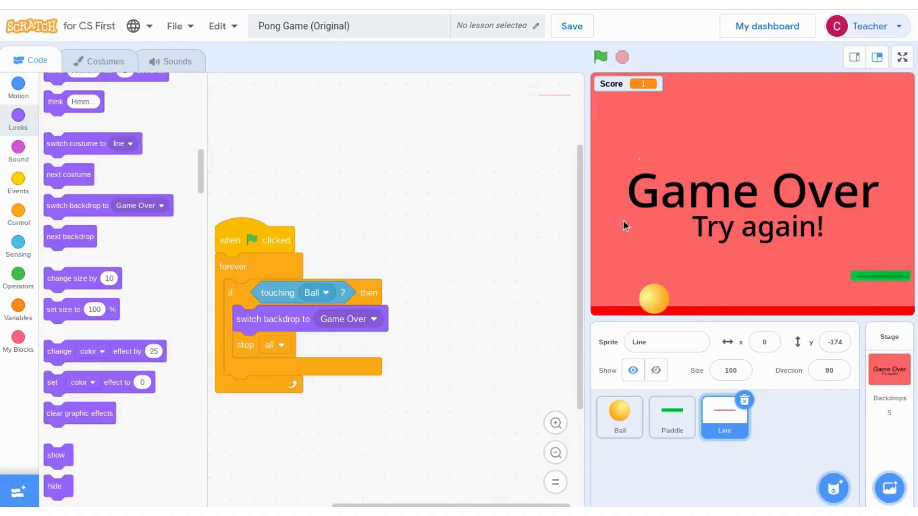
mouse_move(830, 247)
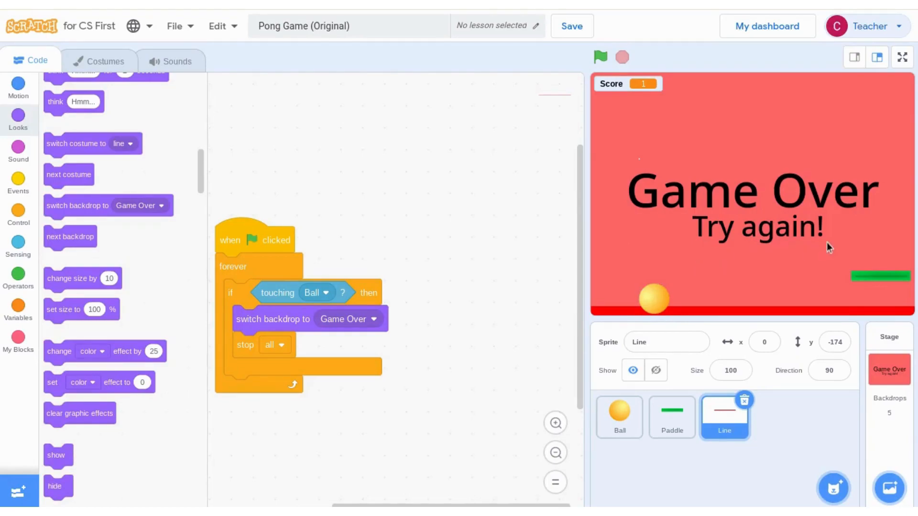
mouse_move(855, 247)
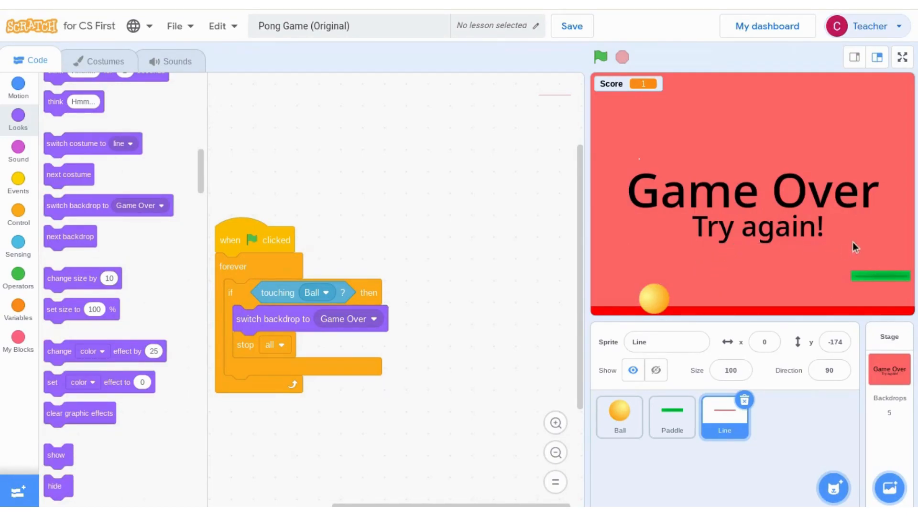
mouse_move(761, 241)
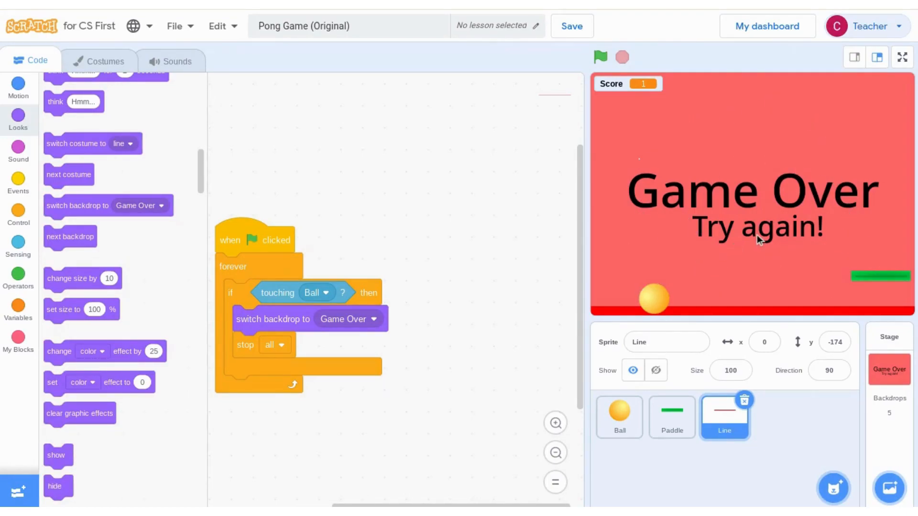
mouse_move(18, 185)
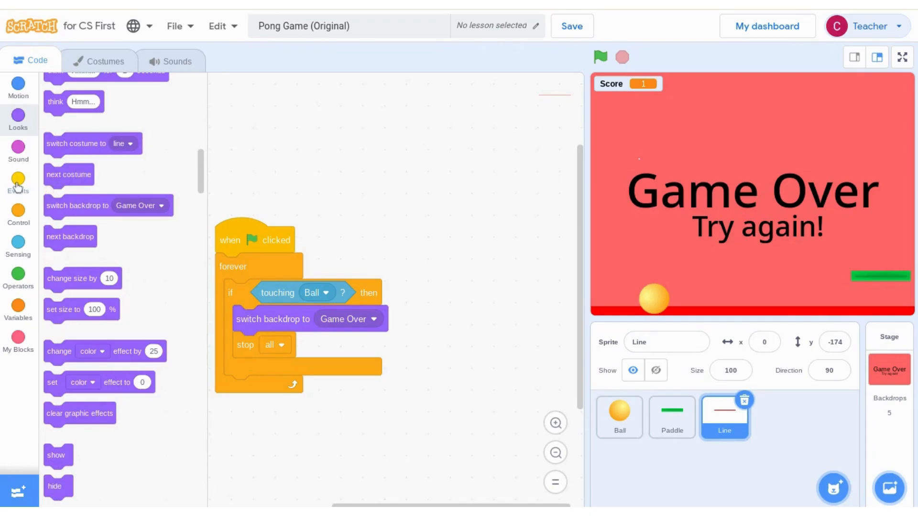
Make the Line show on green flag and hide when the backdrop switches to Game Over.
left_click(18, 184)
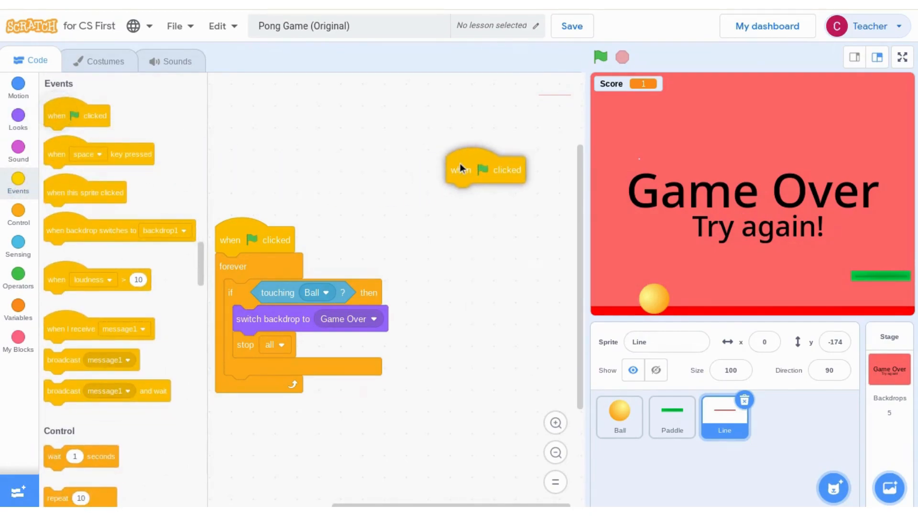
left_click_drag(461, 170, 483, 171)
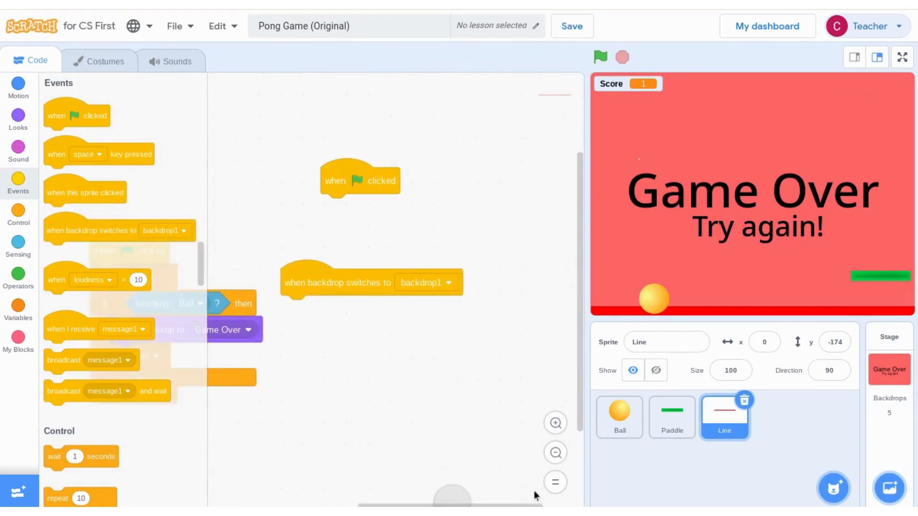
left_click(424, 283)
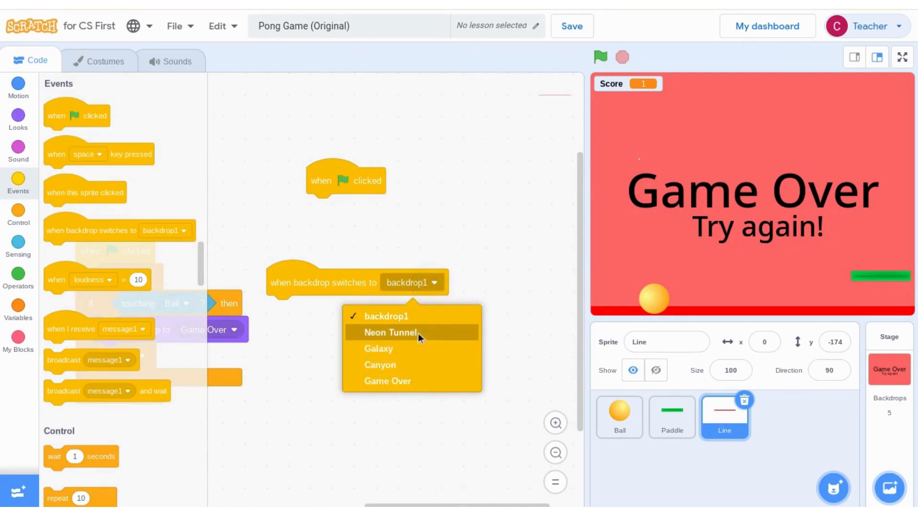
left_click(387, 382)
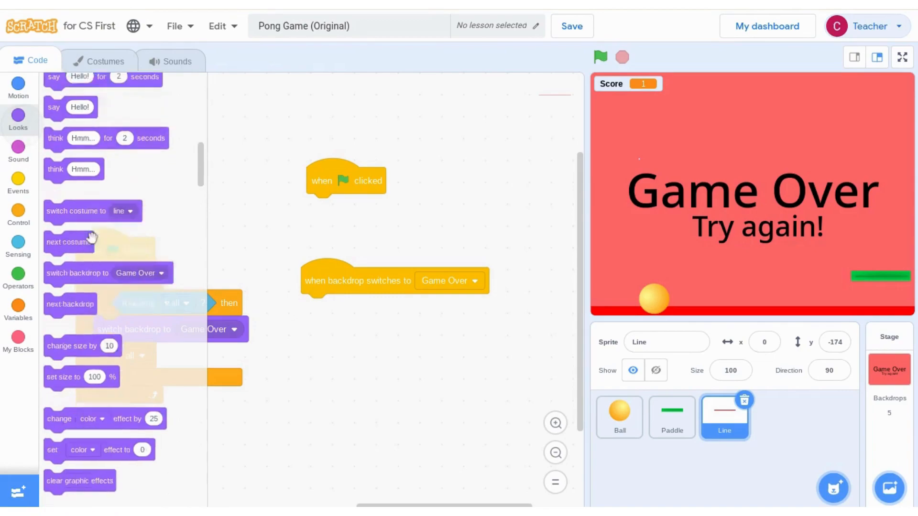
scroll("down", 3)
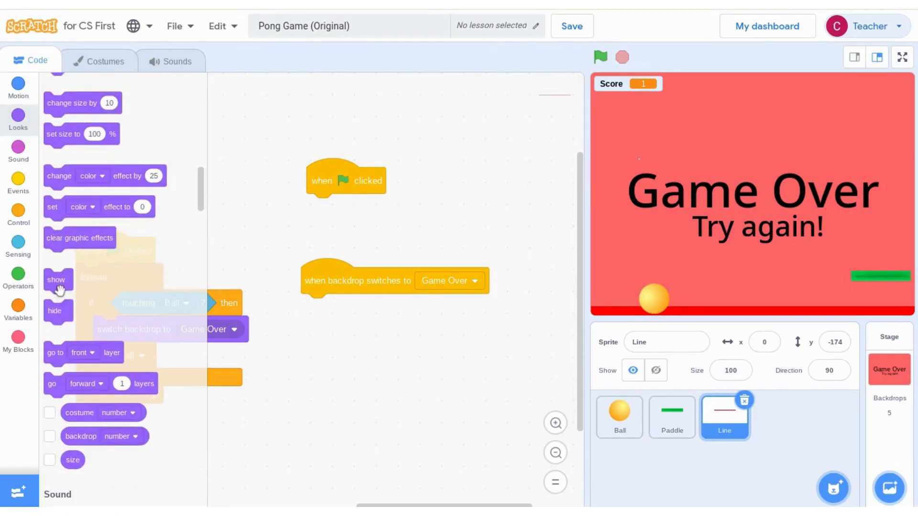
left_click_drag(56, 280, 322, 207)
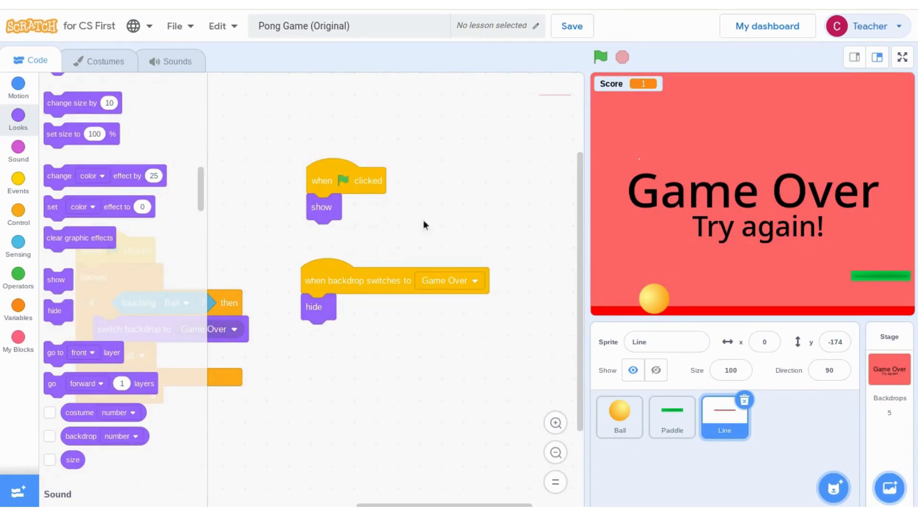
mouse_move(367, 192)
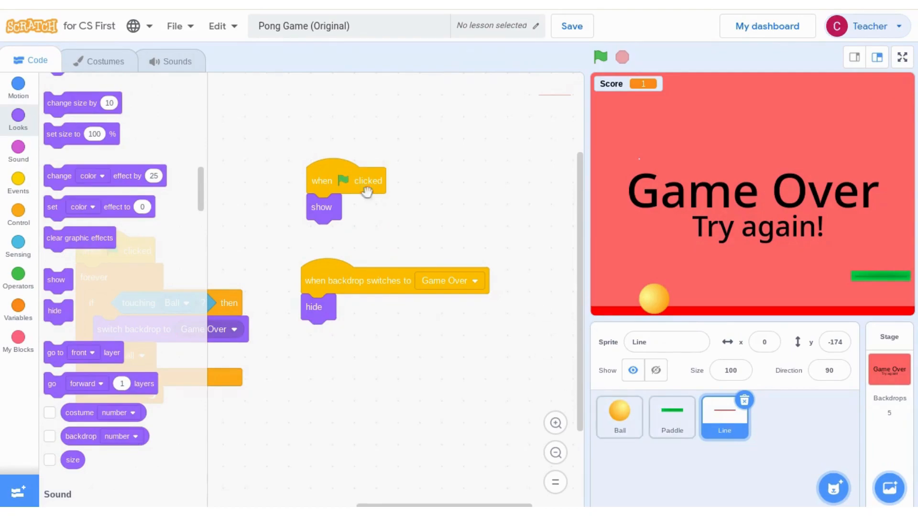
Copy the show and hide scripts onto the Paddle and Ball sprites and test the game.
left_click_drag(345, 181, 416, 199)
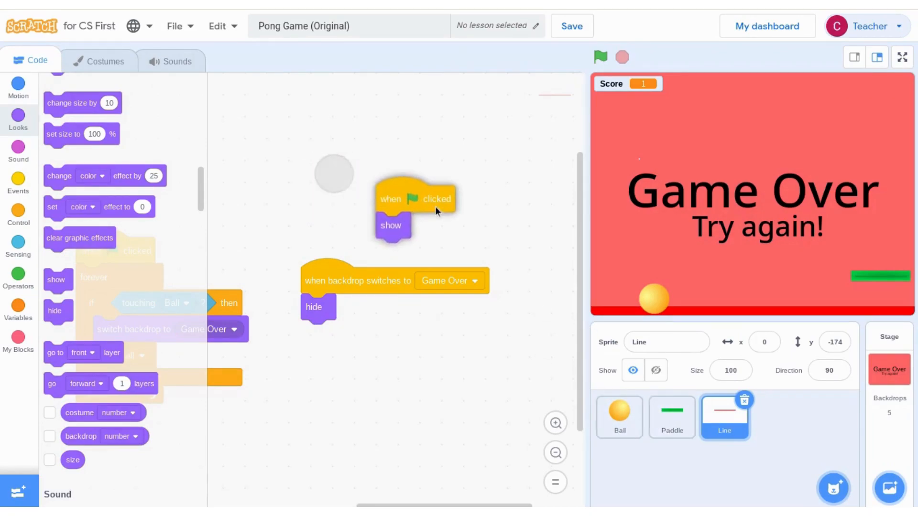
left_click_drag(414, 199, 679, 440)
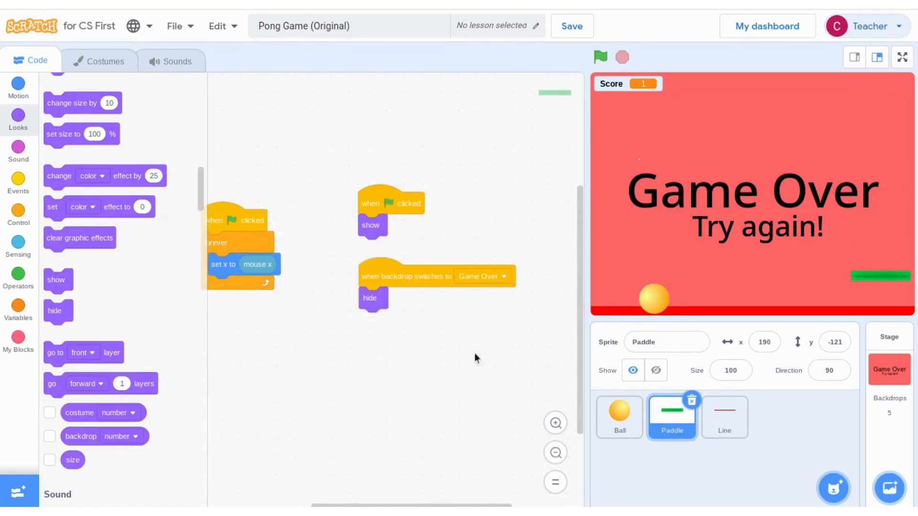
left_click(619, 417)
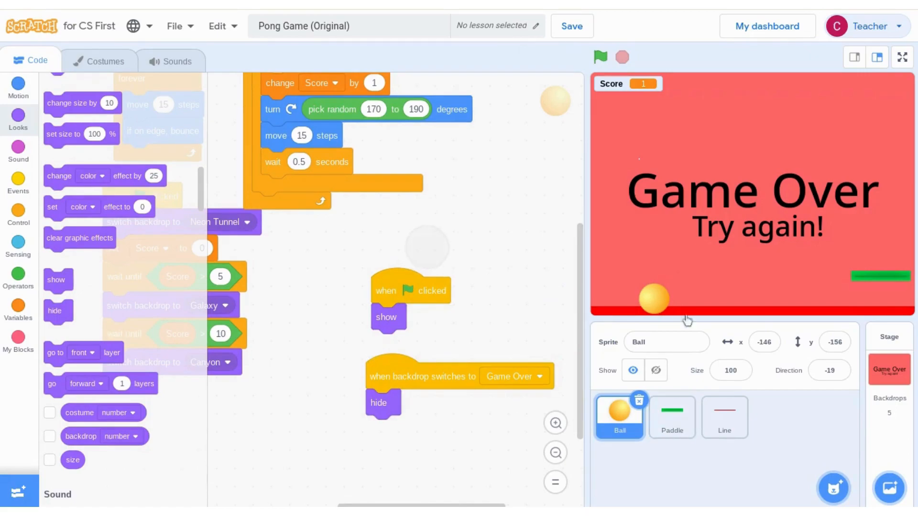
left_click(600, 57)
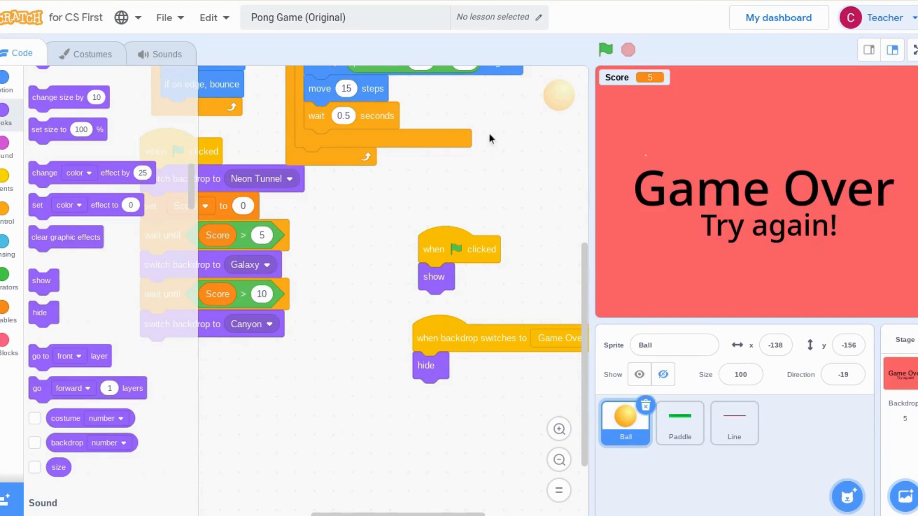
mouse_move(69, 163)
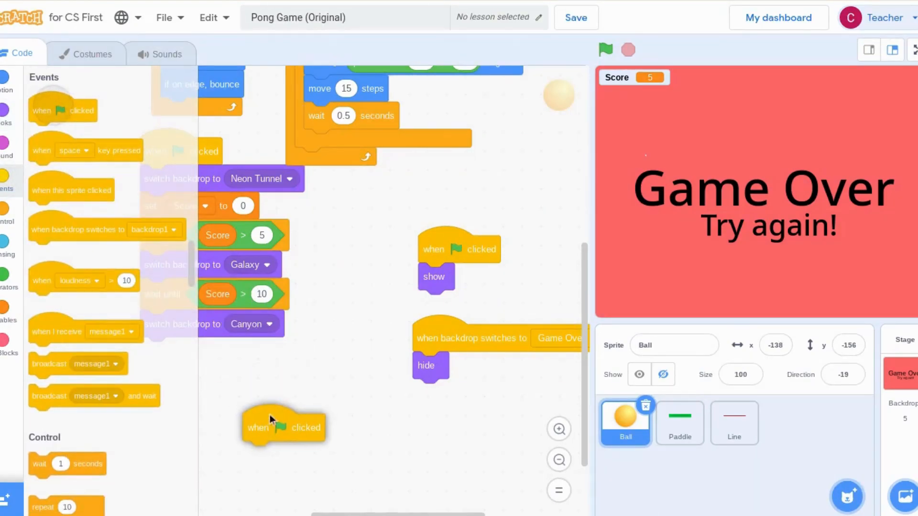
Give the Ball a green-flag script that plays the Pop sound until done, and show its sound list.
left_click_drag(284, 427, 307, 391)
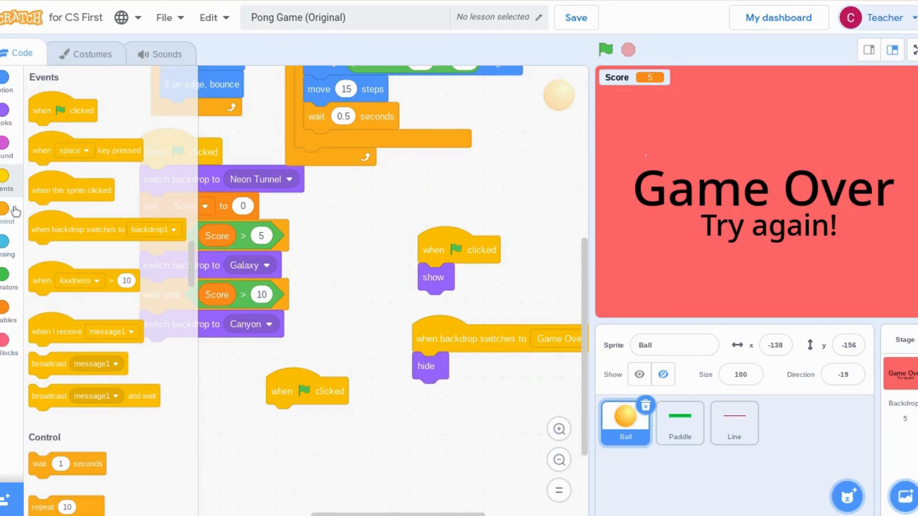
left_click(8, 144)
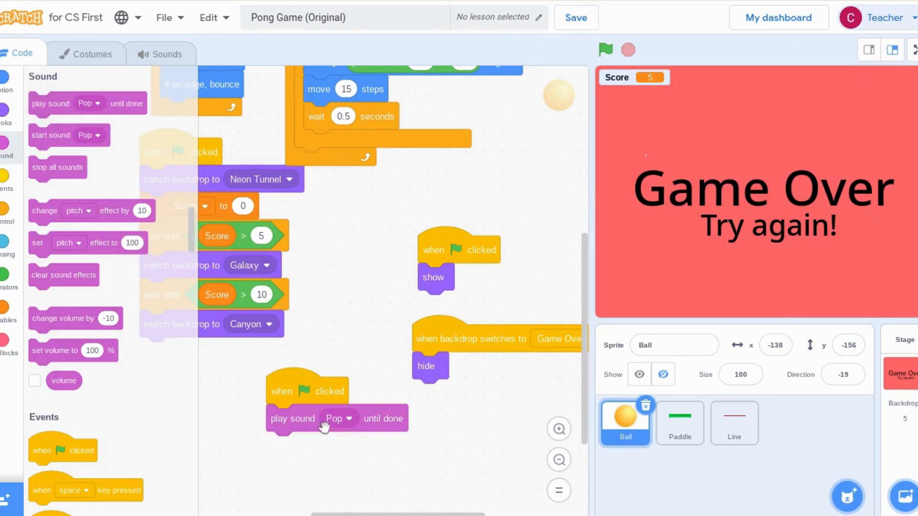
left_click(338, 419)
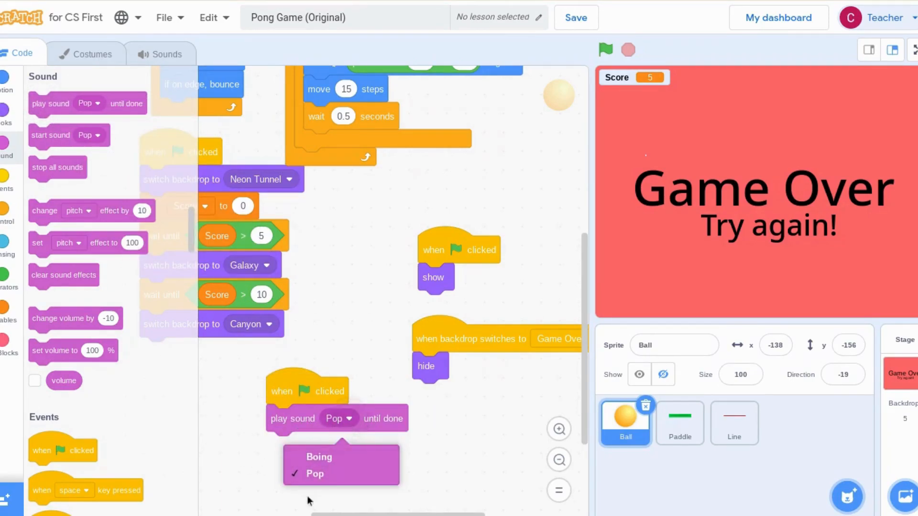
mouse_move(339, 474)
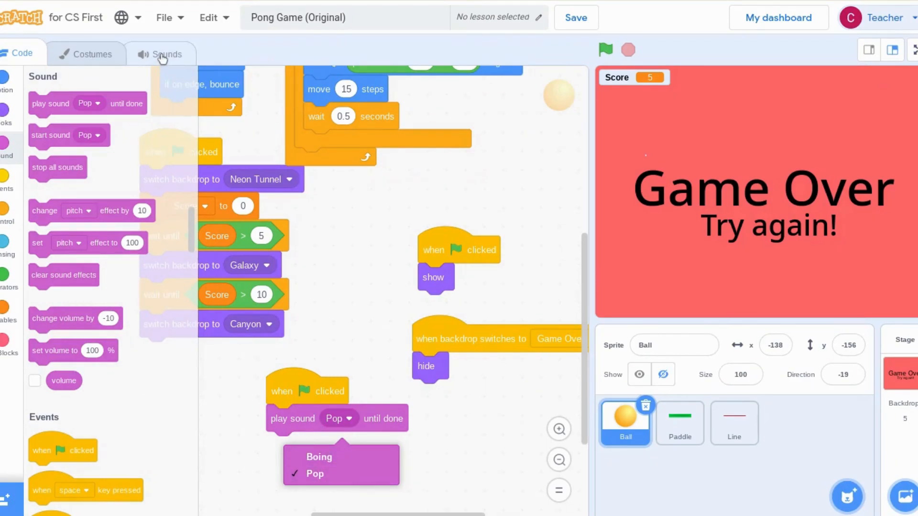
left_click(166, 54)
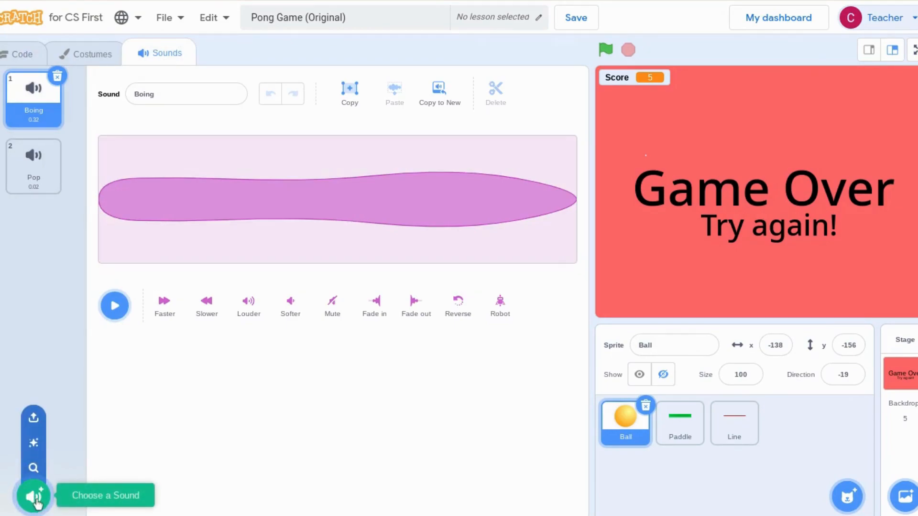
Add the Dance Magic loop from the library's Loops category as the Ball's third sound.
left_click(33, 495)
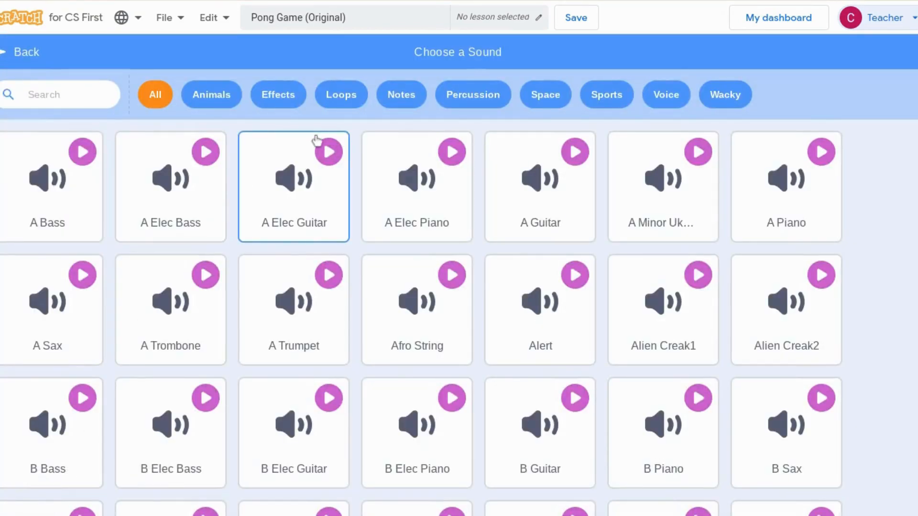
left_click(340, 94)
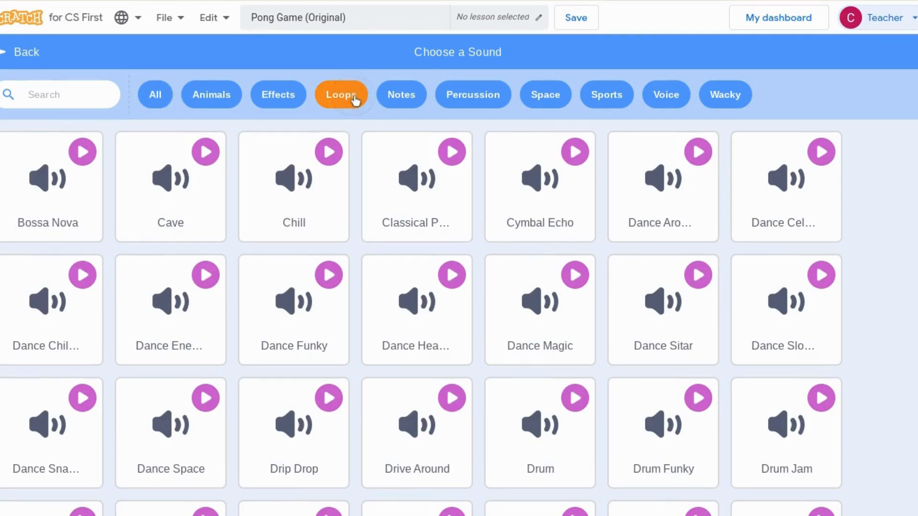
left_click(539, 187)
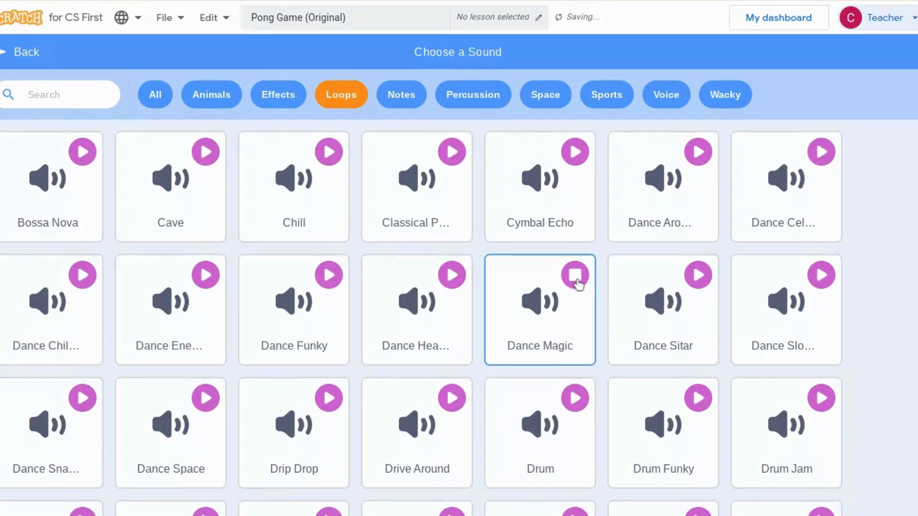
left_click(540, 295)
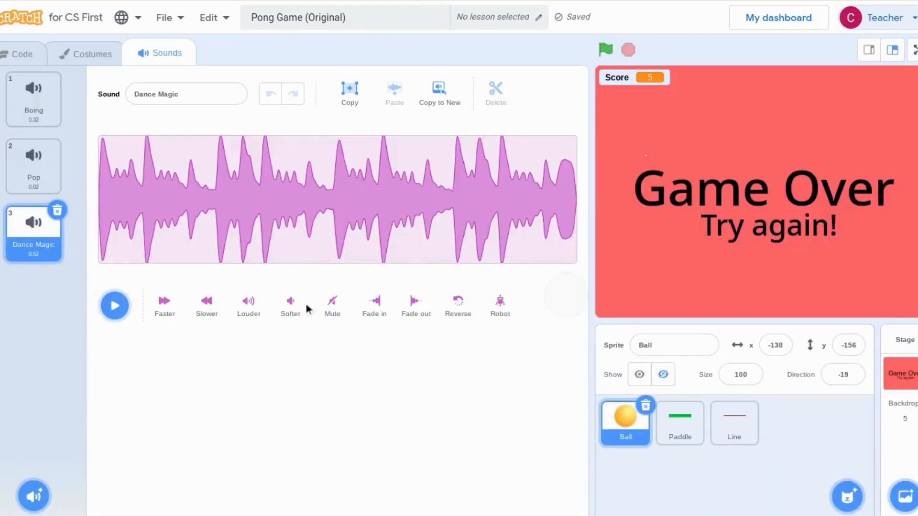
mouse_move(231, 193)
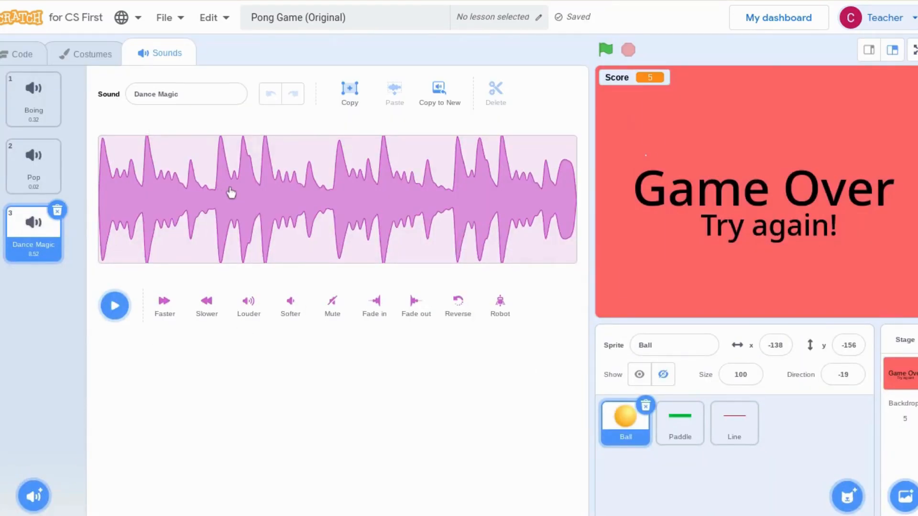
mouse_move(345, 211)
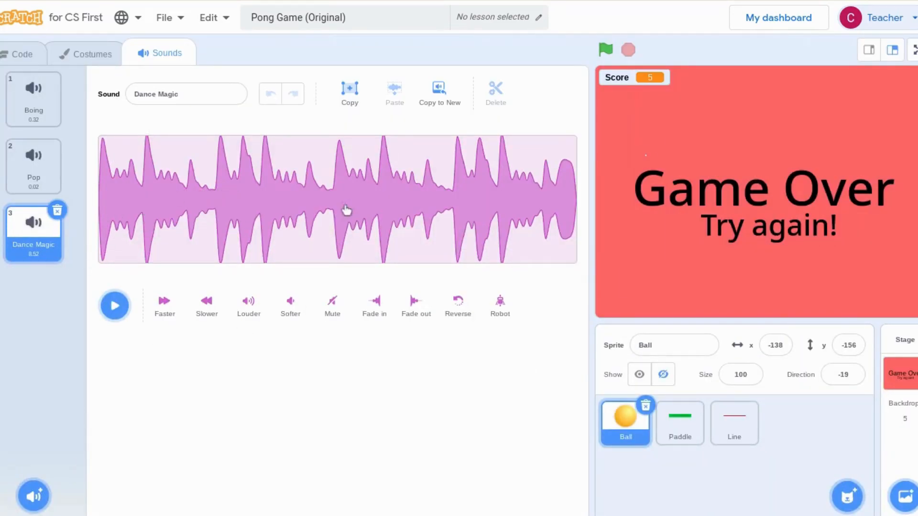
left_click(22, 53)
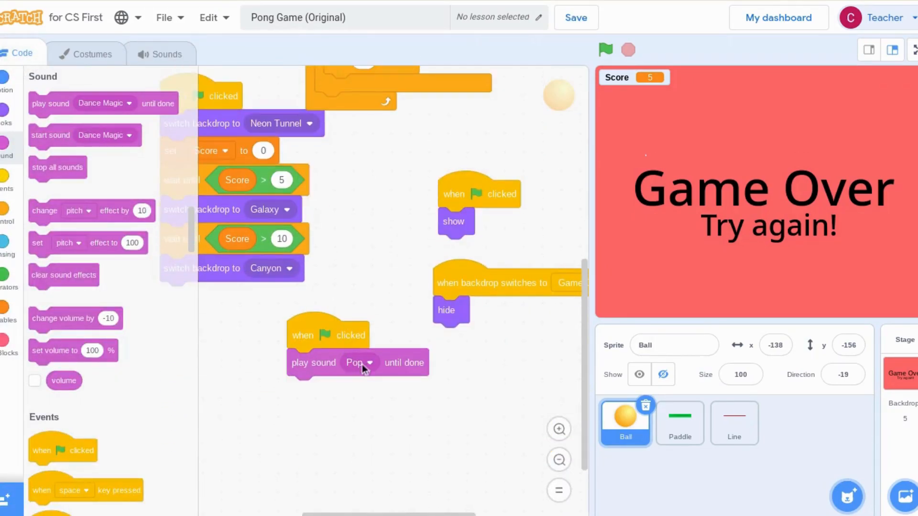
Make the green-flag script loop Dance Magic forever and restart the game to hear it.
left_click(368, 363)
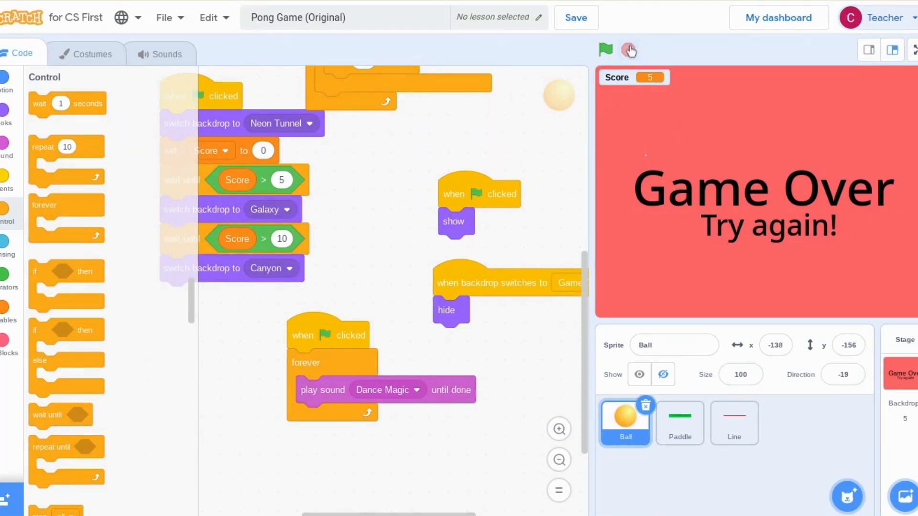
left_click(606, 48)
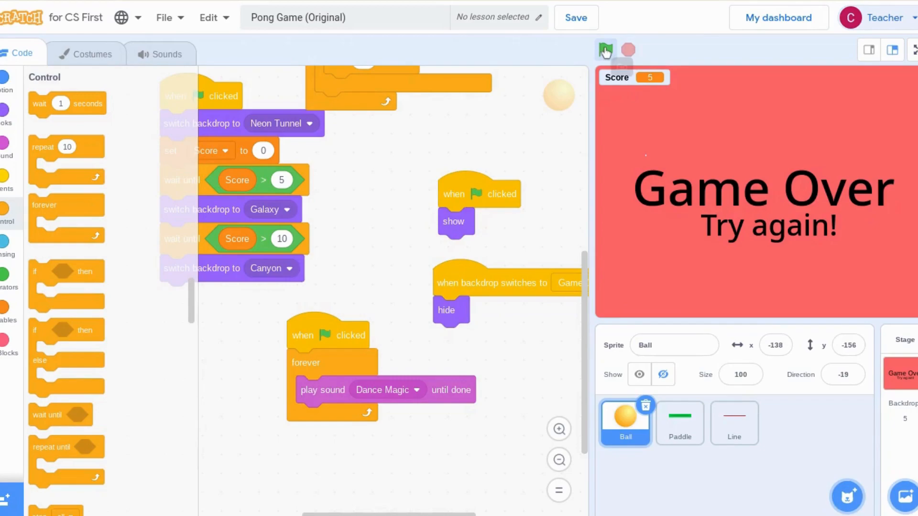
left_click(606, 49)
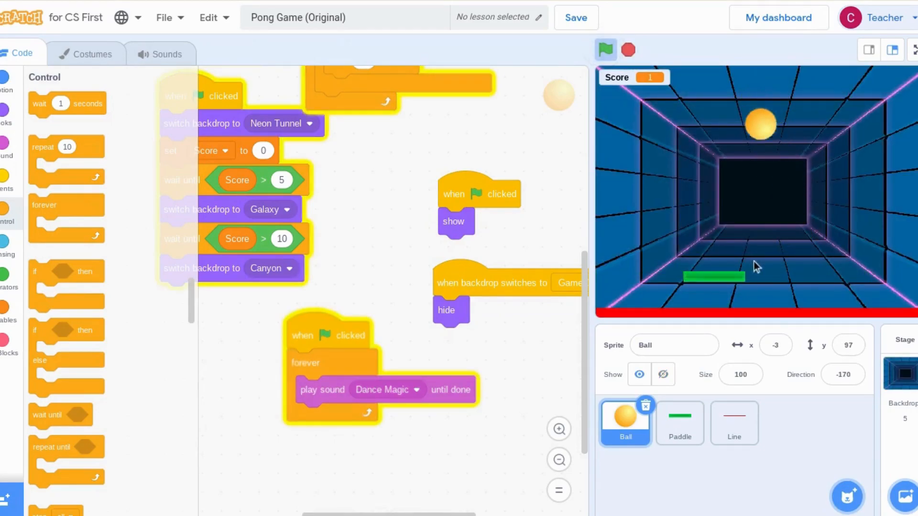